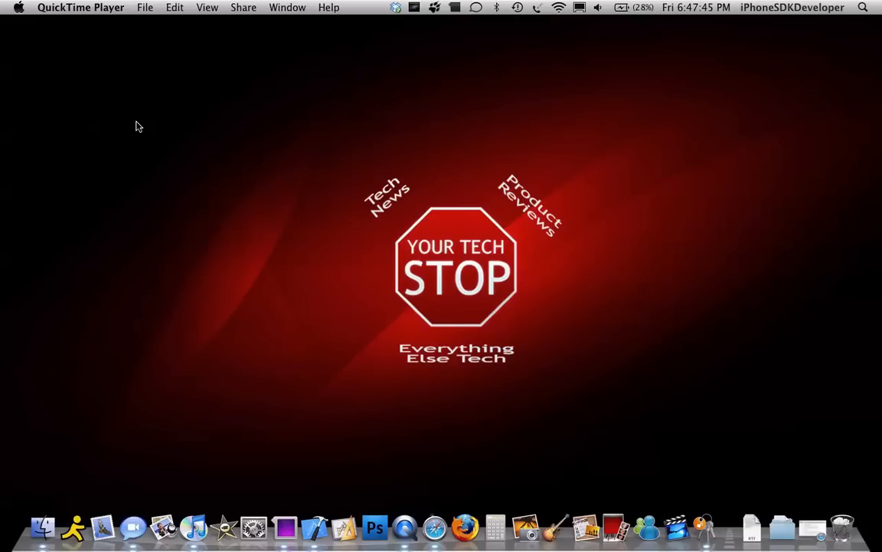
Create a View-based Application iPhone project named 'mypickerviewtest'
click(313, 527)
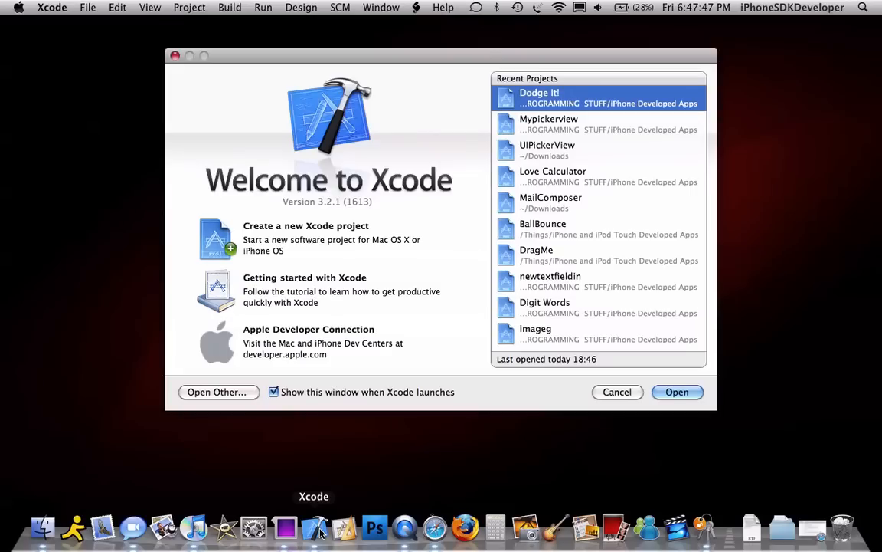
click(616, 391)
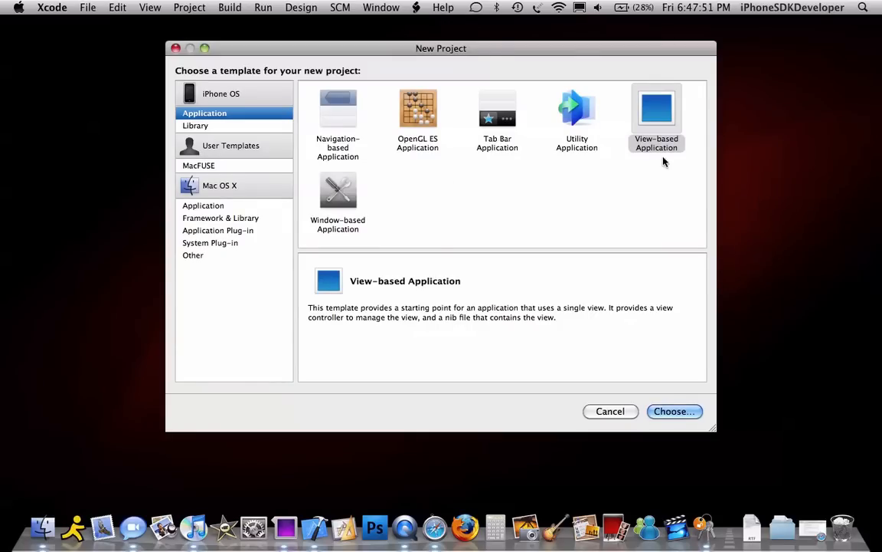
click(673, 411)
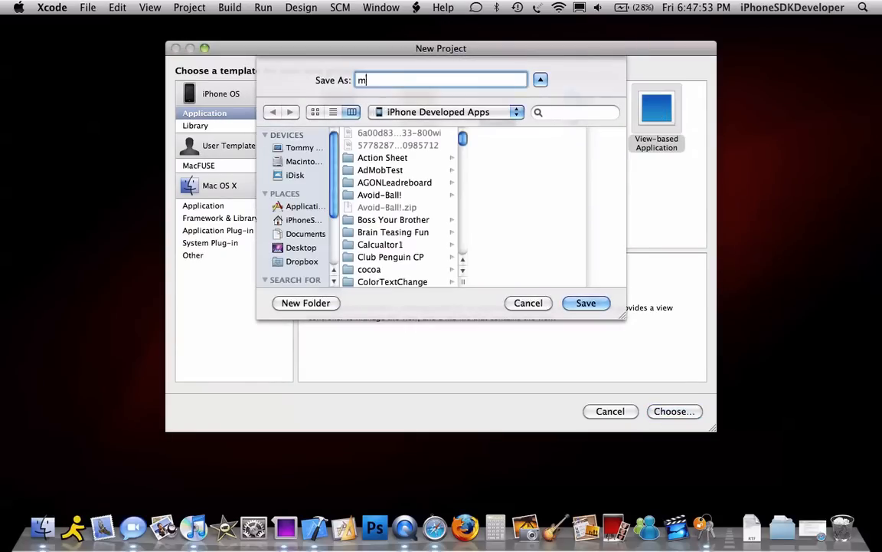
text(y)
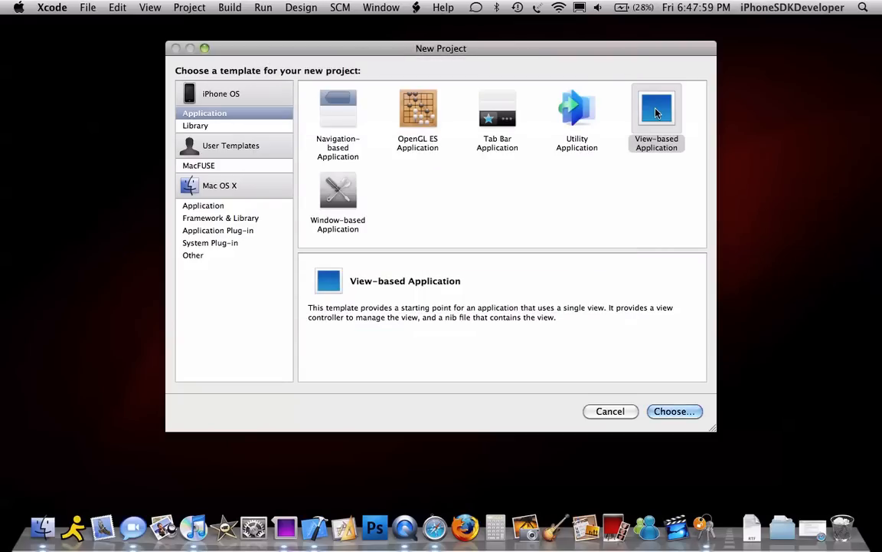
click(673, 411)
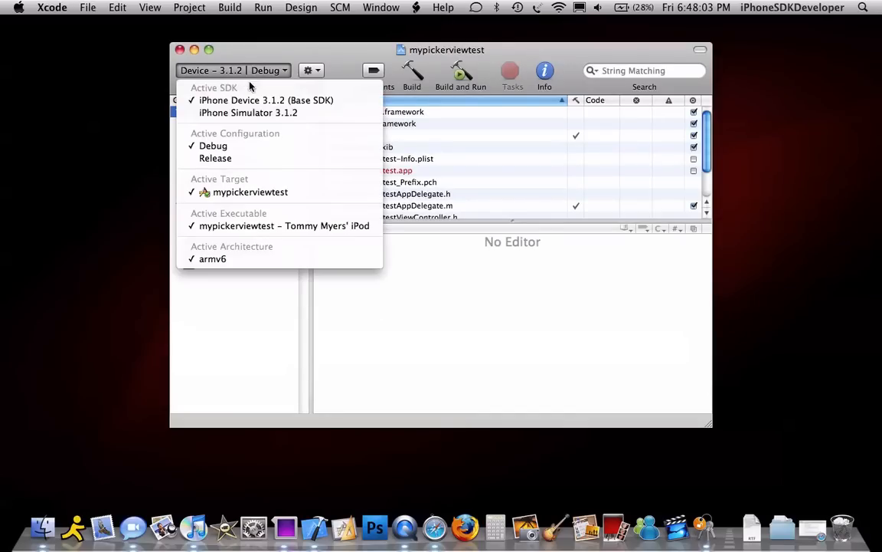
Target the iPhone Simulator 3.1.2 SDK and open the view controller header file
click(247, 113)
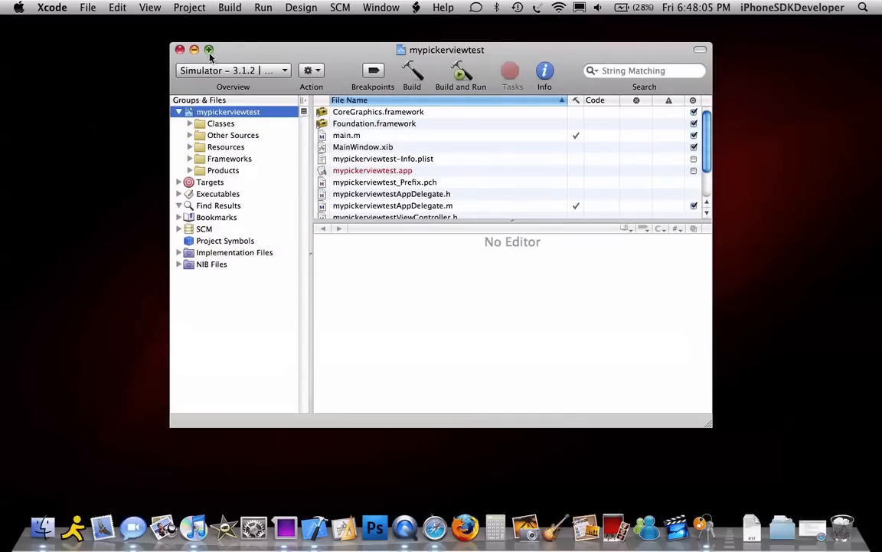
click(210, 50)
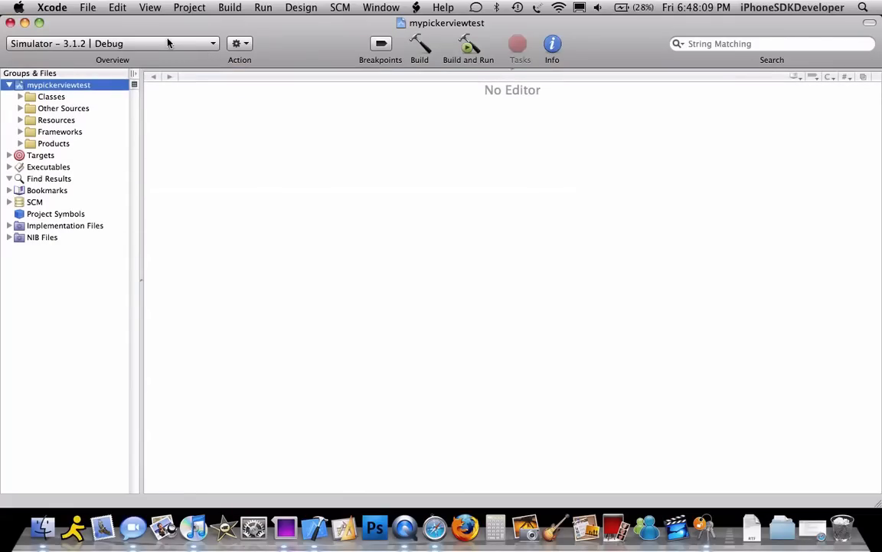
click(20, 97)
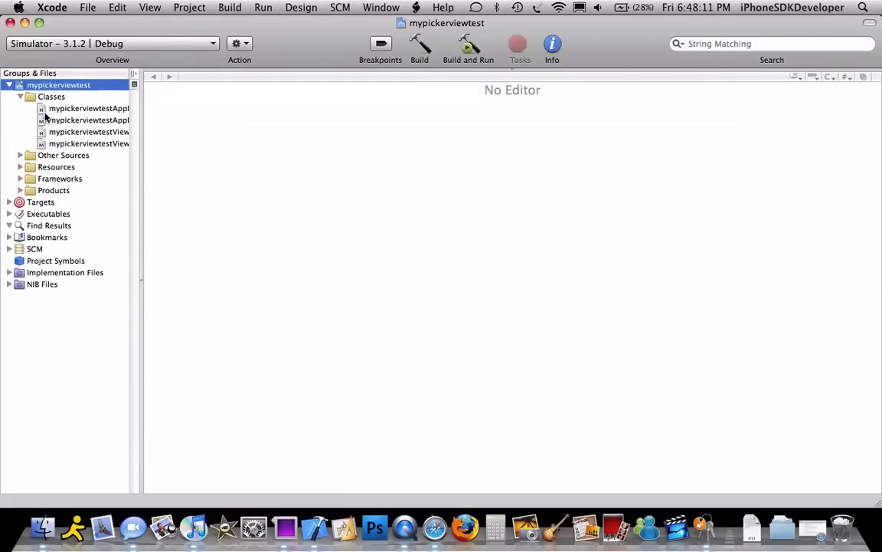
click(89, 131)
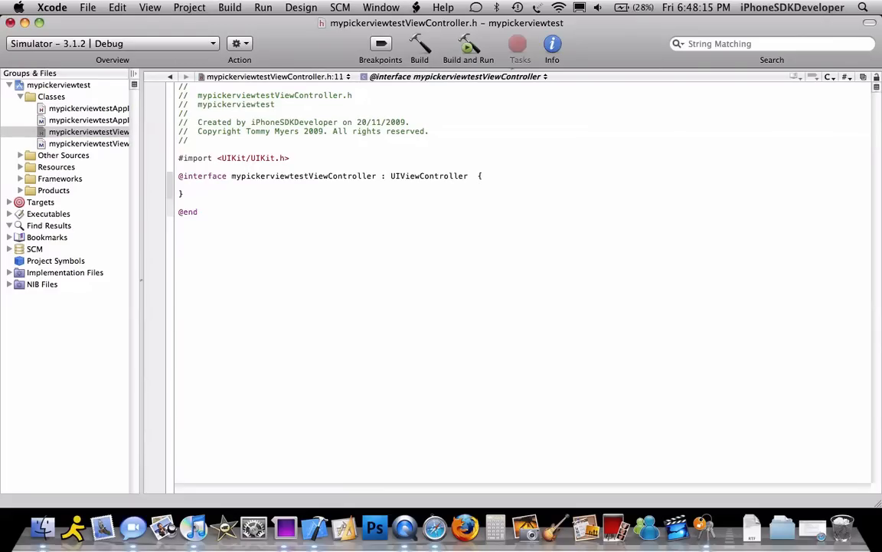
Declare <UIPickerViewDelegate>, a list array, and pickerView and textView IBOutlets in the header
text(<UIPickerViewDelegate>)
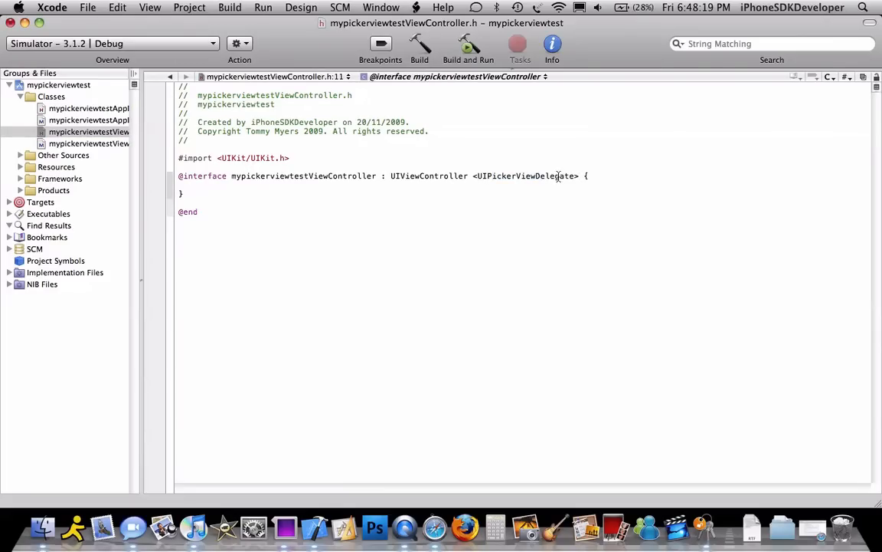
text(N)
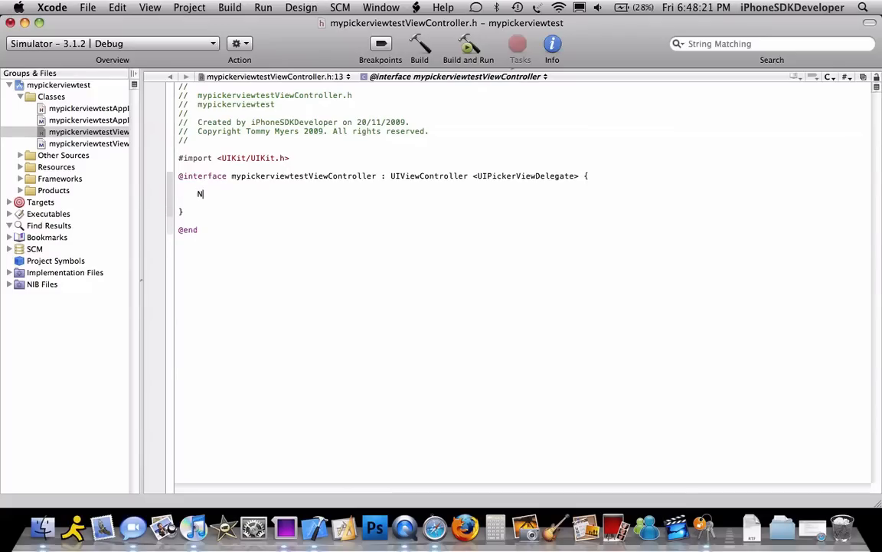
text(NSMutableSet)
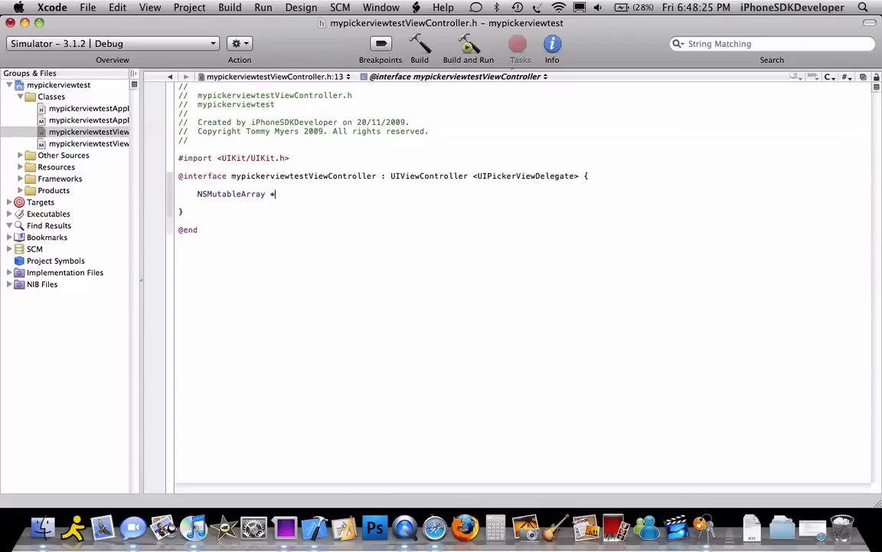
text(li)
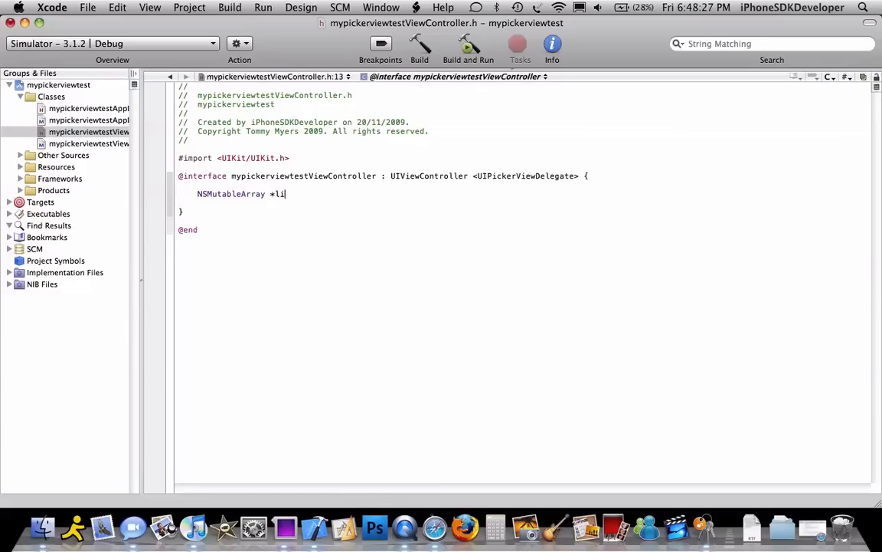
text(st;)
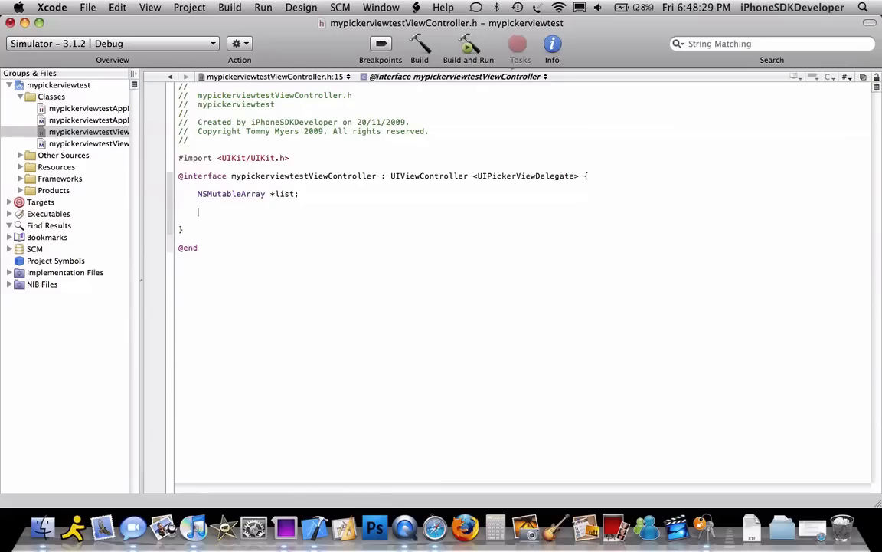
text(IBOutlet UIPickerView *picker)
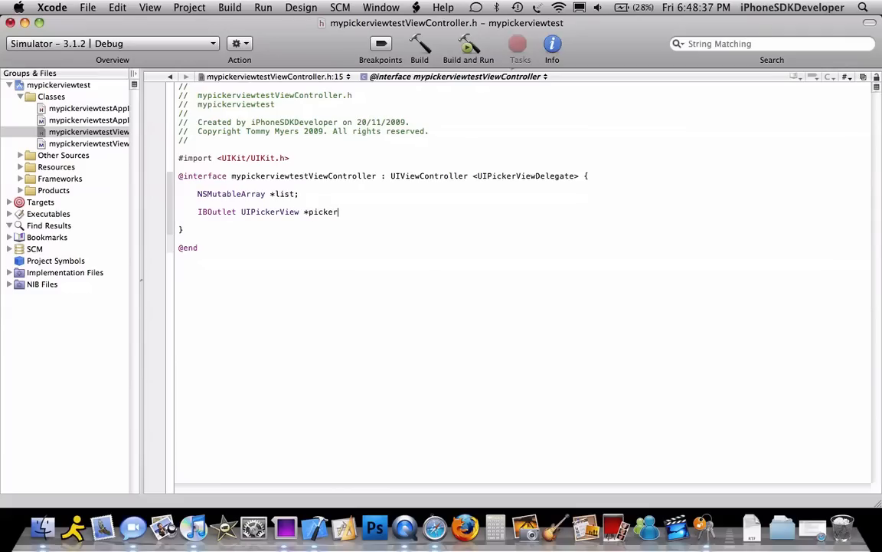
text(View;)
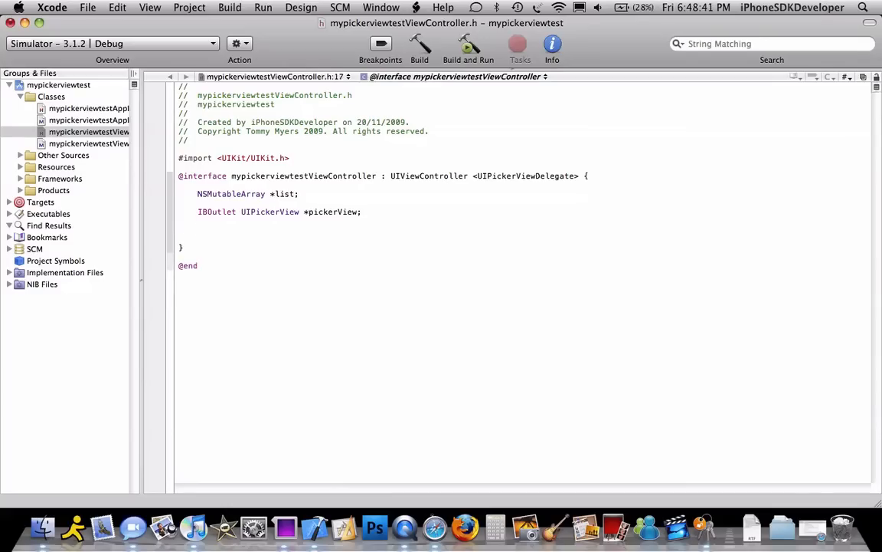
text(IBOutlet UIText)
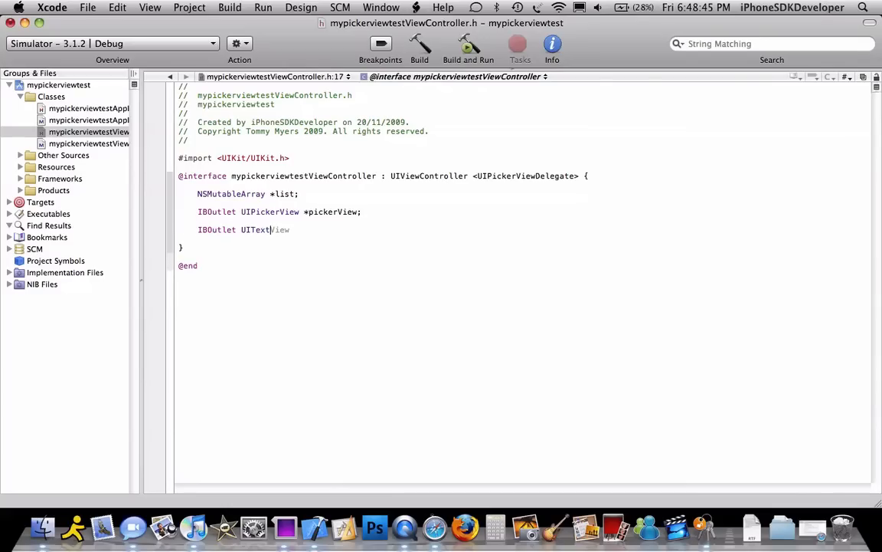
text(View *text)
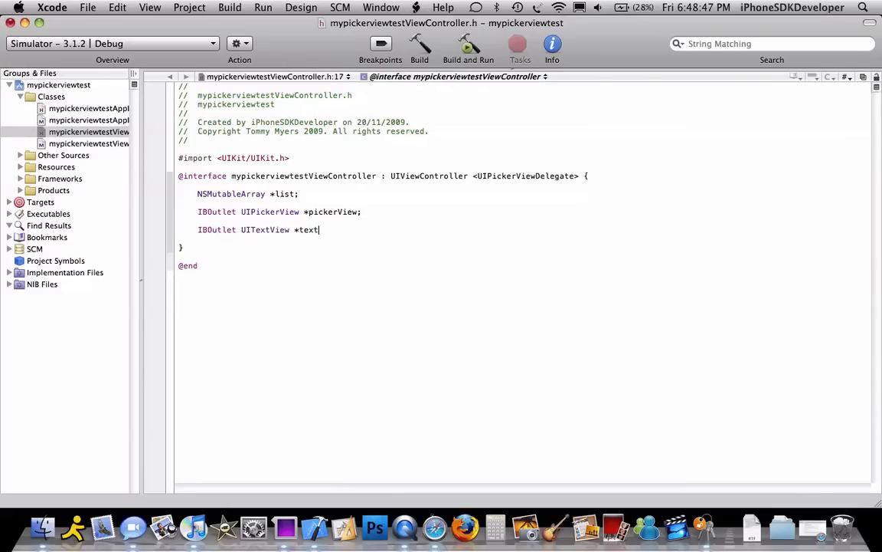
text(View;)
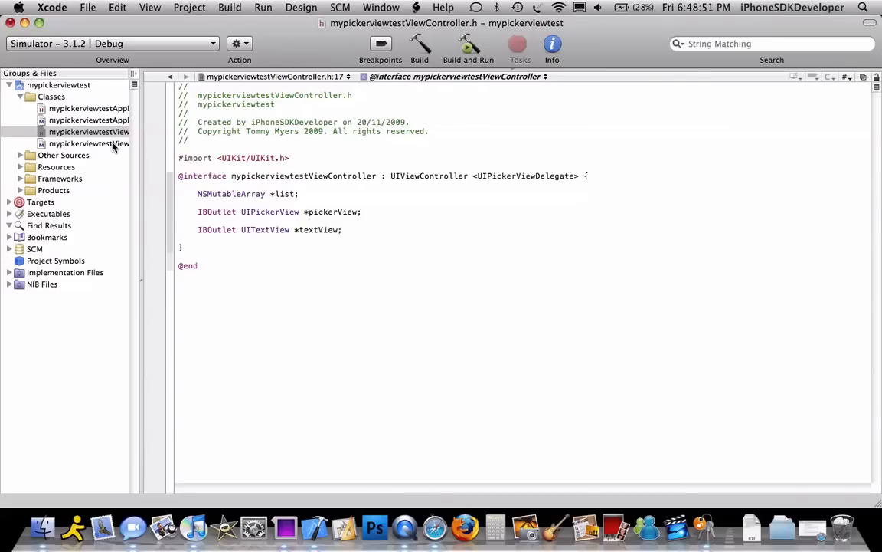
Drag a Text View from the Library onto the top of the view in Interface Builder
click(468, 48)
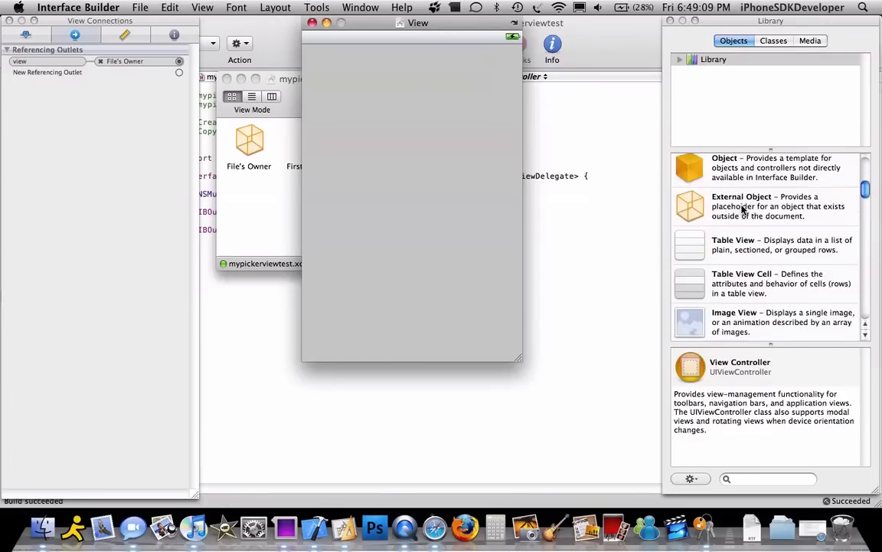
scroll(down, 3)
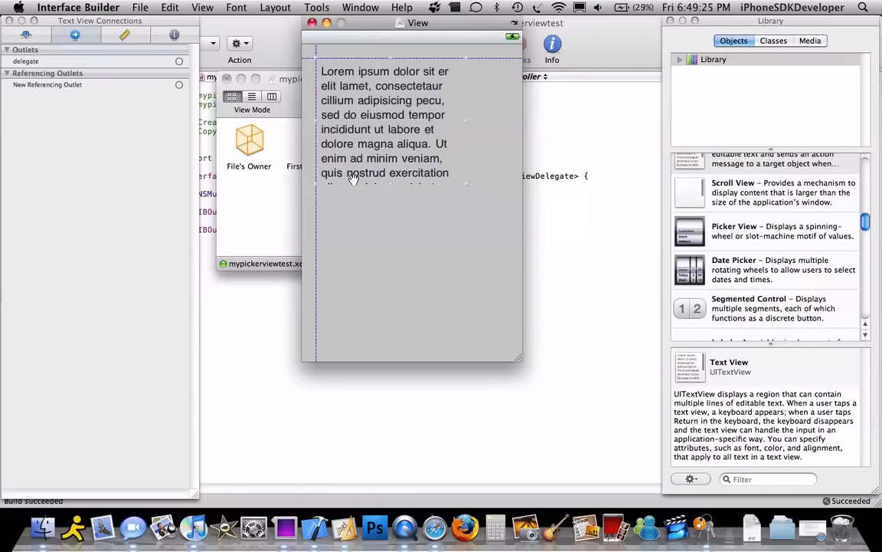
drag(690, 230, 448, 279)
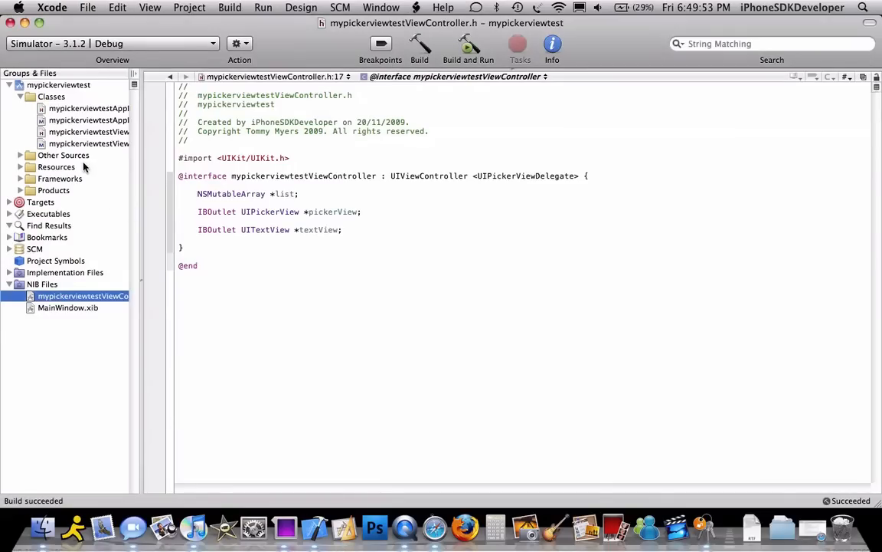
Open mypickerviewtestViewController.m and scroll to the picker delegate methods
click(89, 143)
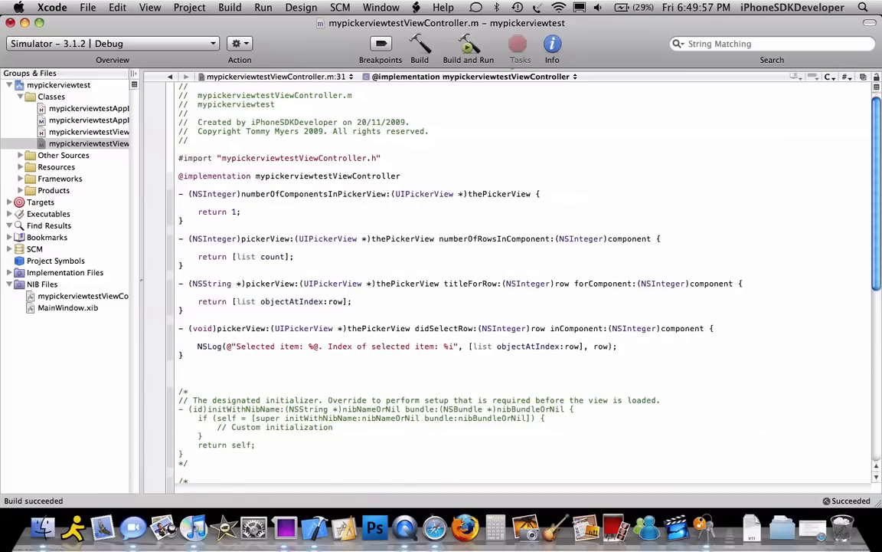
mouse_move(477, 249)
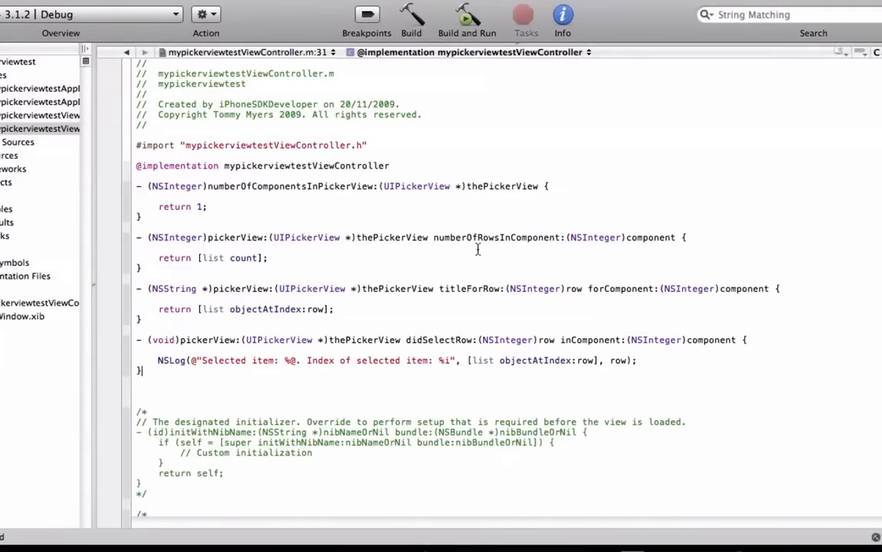
mouse_move(515, 292)
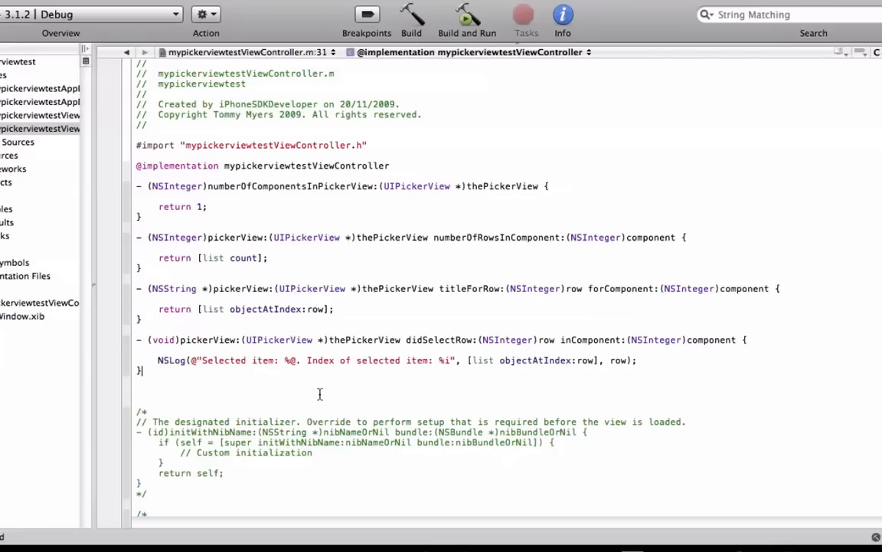
scroll(down, 3)
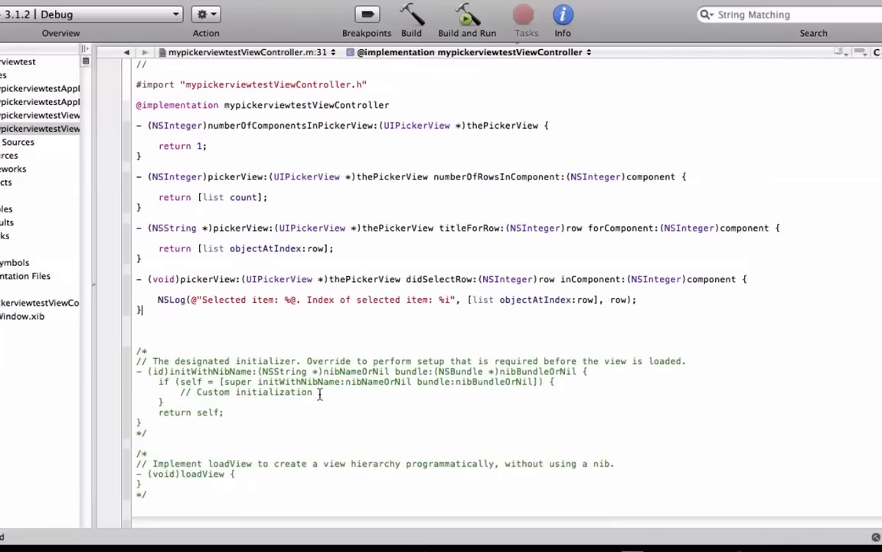
In viewDidLoad, allocate list as an NSMutableArray and add "Hello 1"
scroll(down, 3)
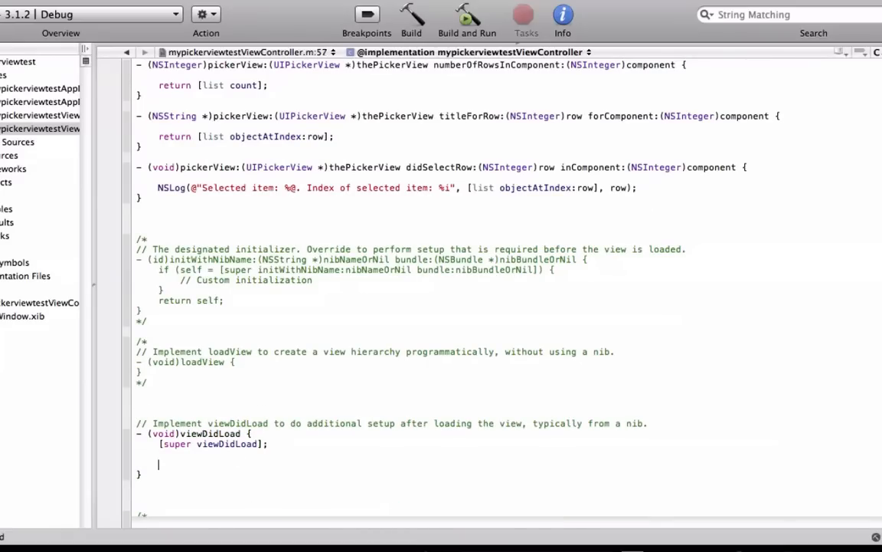
text(list =)
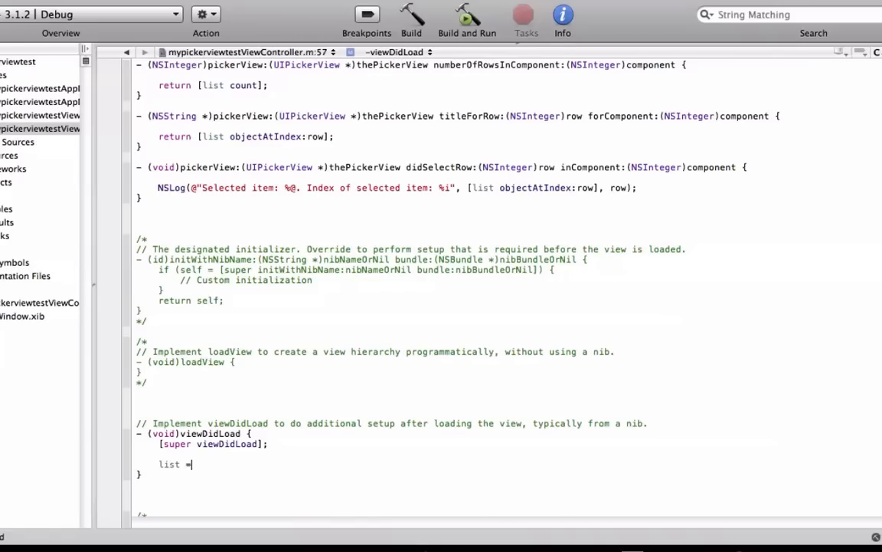
text([[NSm)
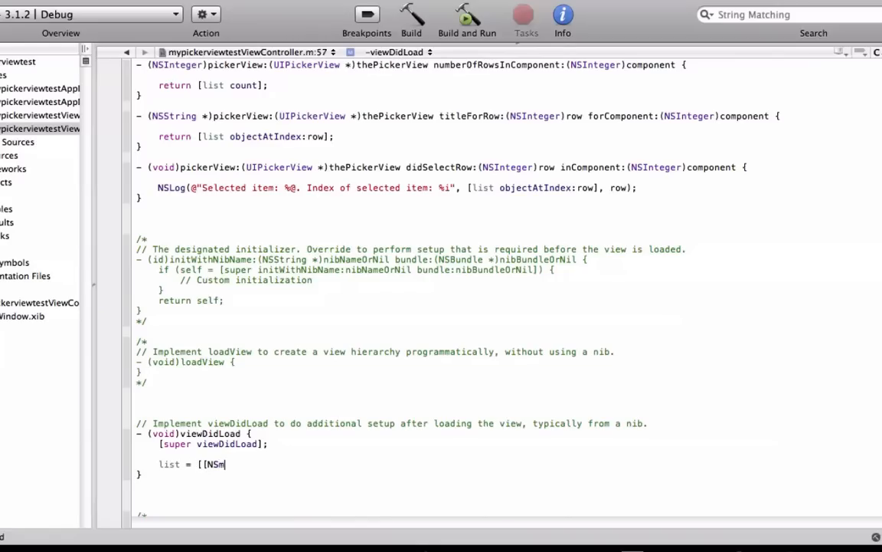
text(utableArray alloc] init)
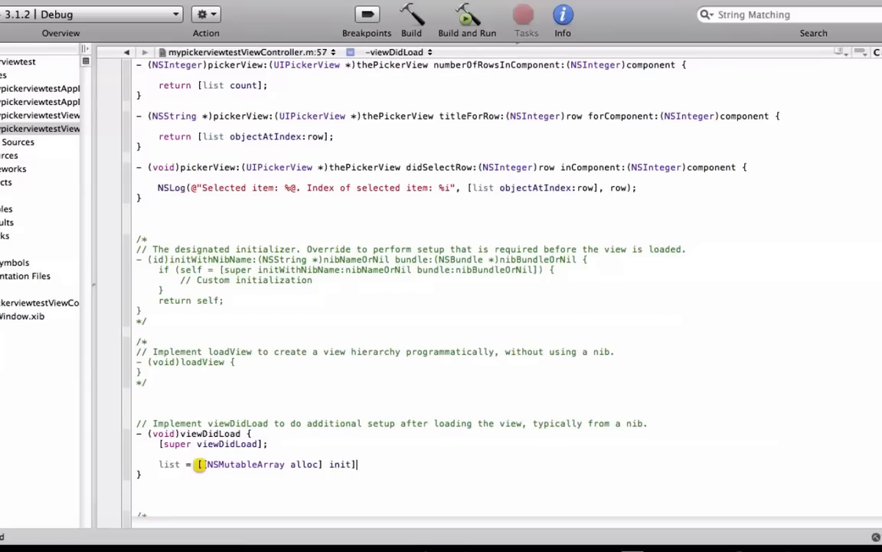
key(Return)
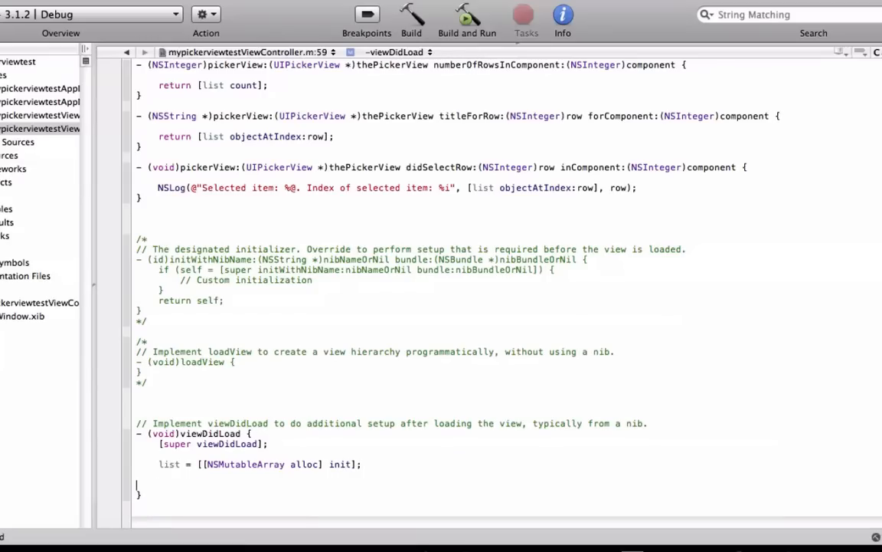
text([list)
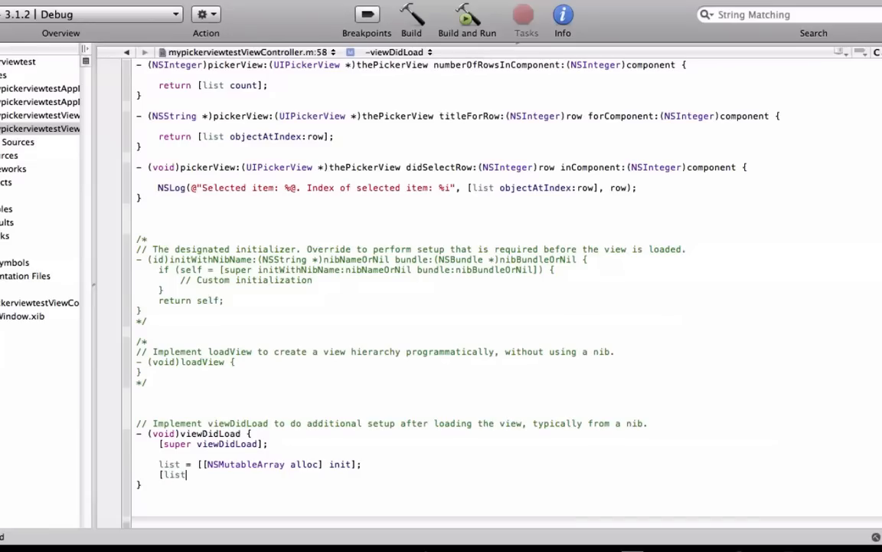
text(addObject:)
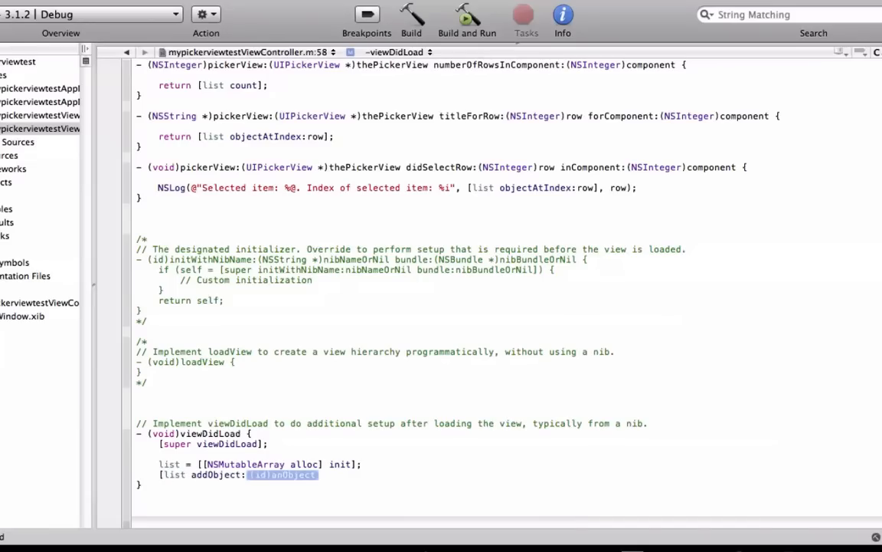
text(@")
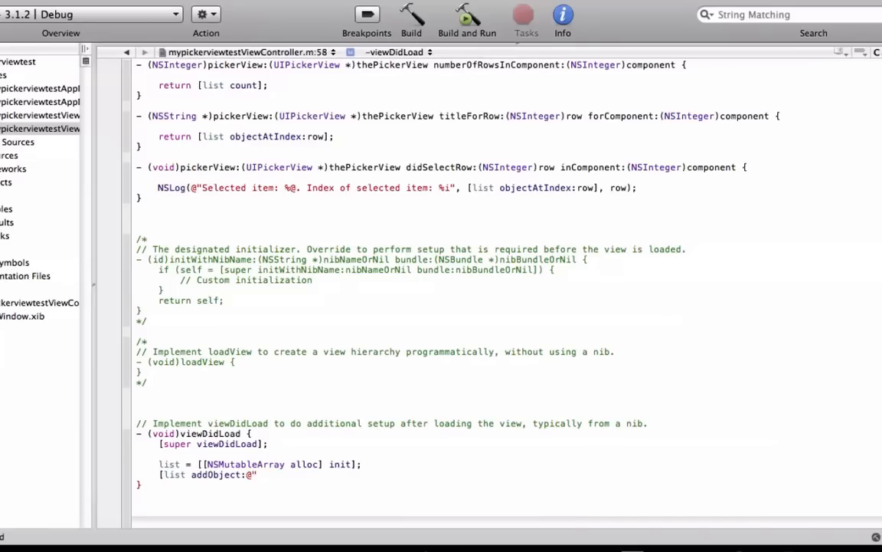
text(Hel)
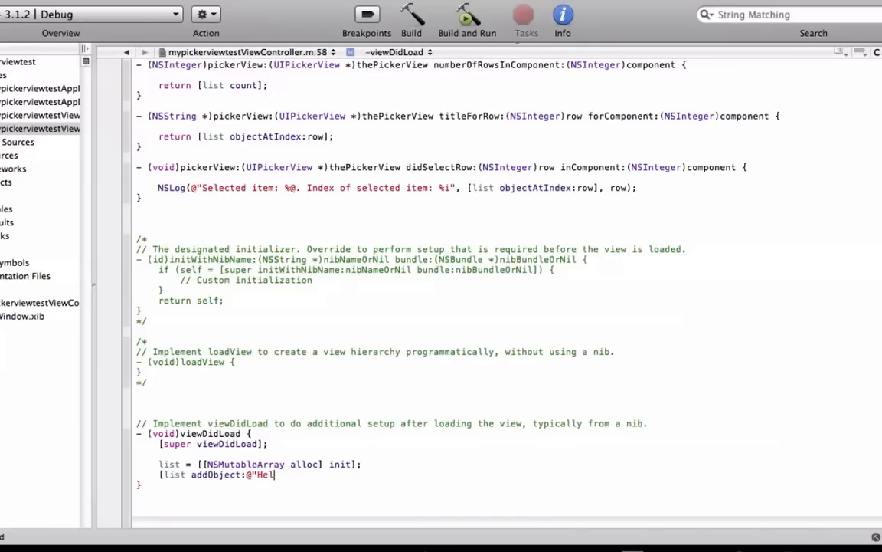
text(lo 1)
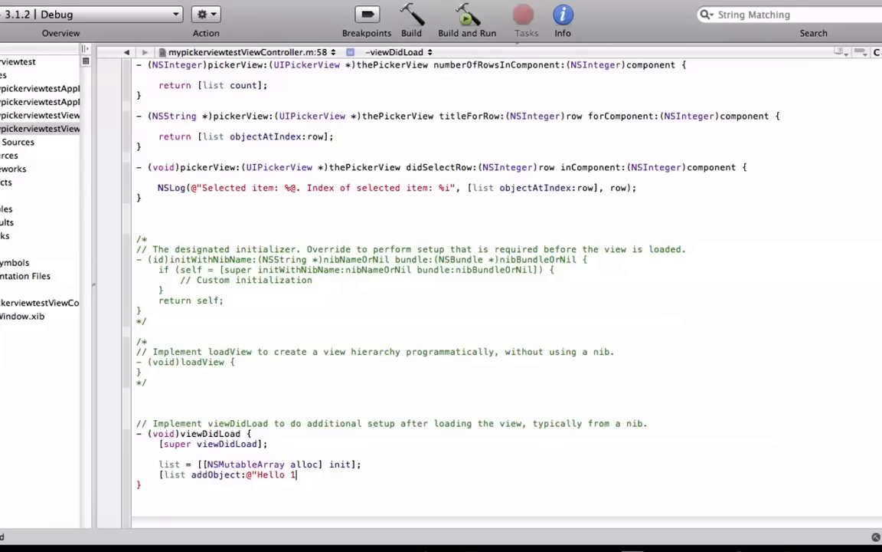
text("];)
text([)
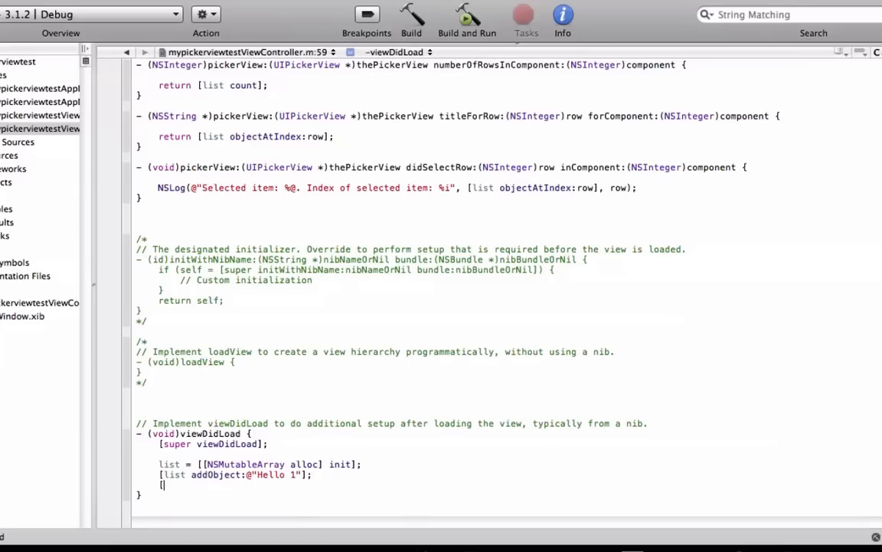
Add "Hello Everyone!" as the second object in the list array
text(list)
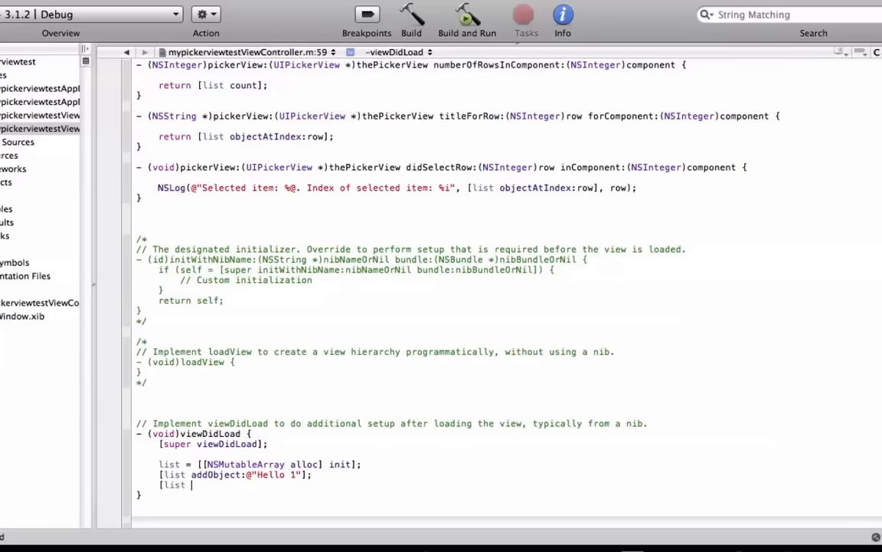
text(addObject:)
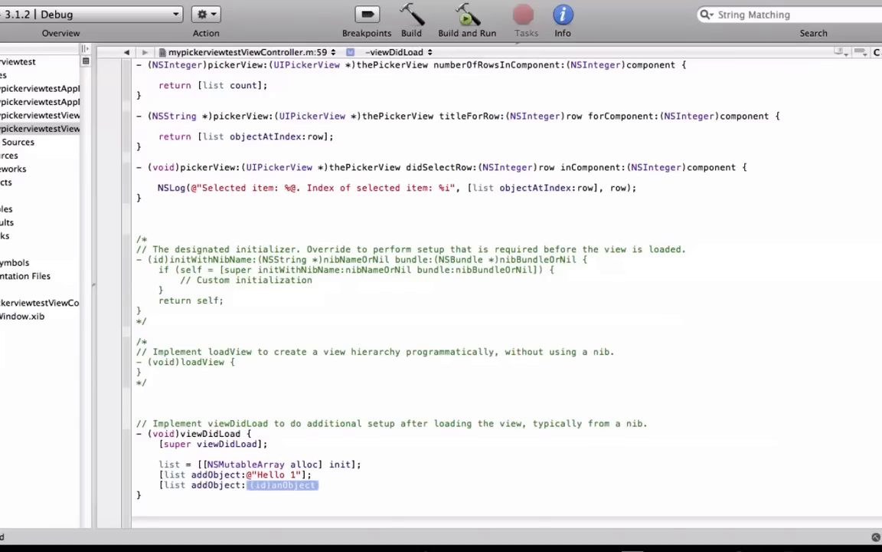
text(@"Hello E)
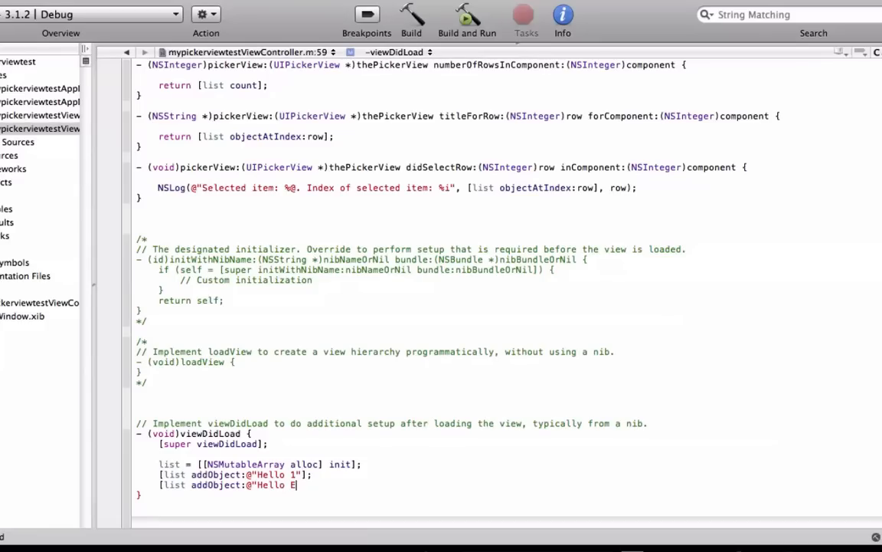
text(veryone)
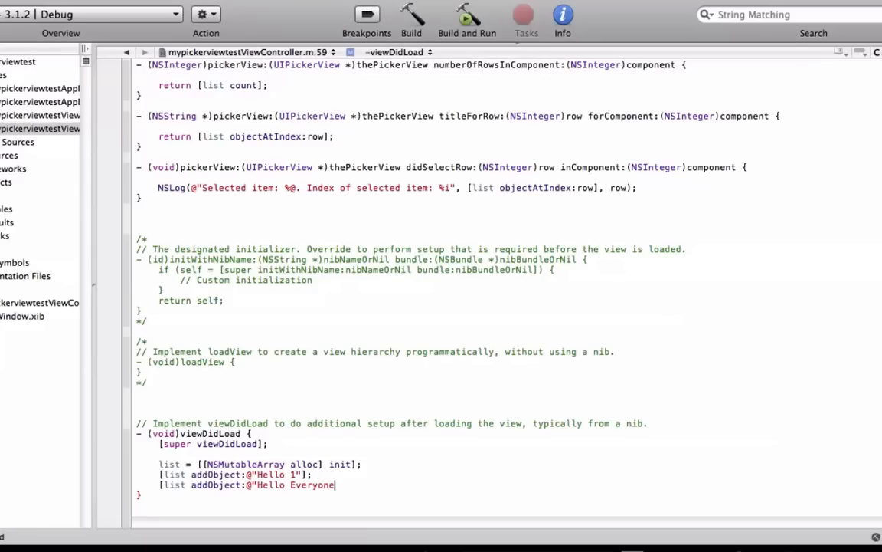
text(!)
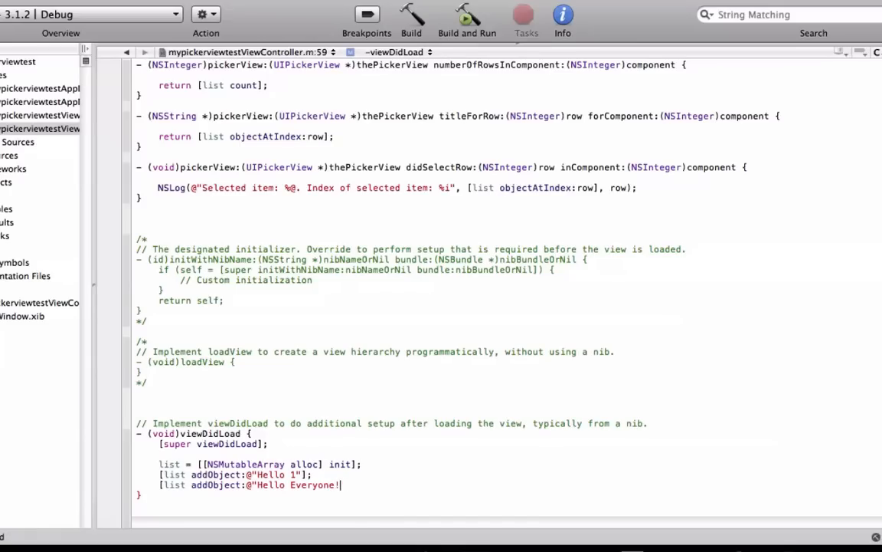
text(;)
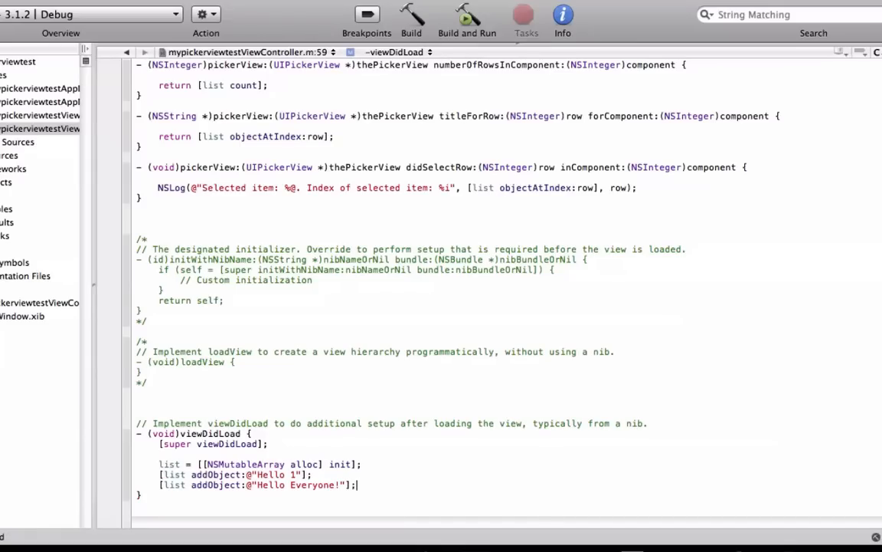
scroll(up, 3)
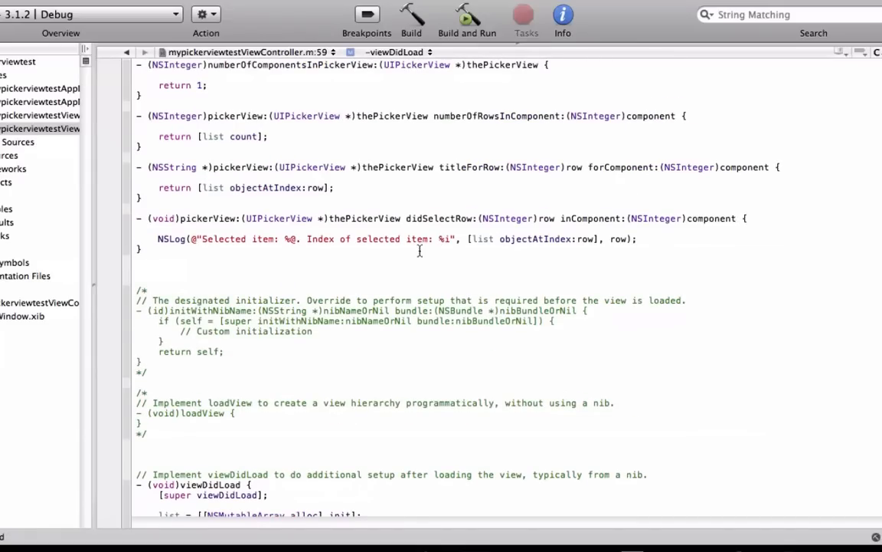
scroll(down, 3)
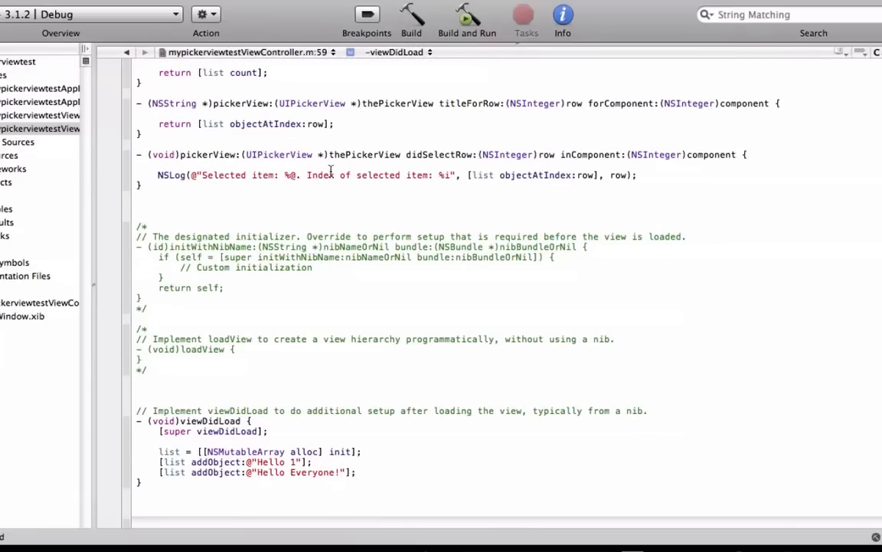
mouse_move(473, 175)
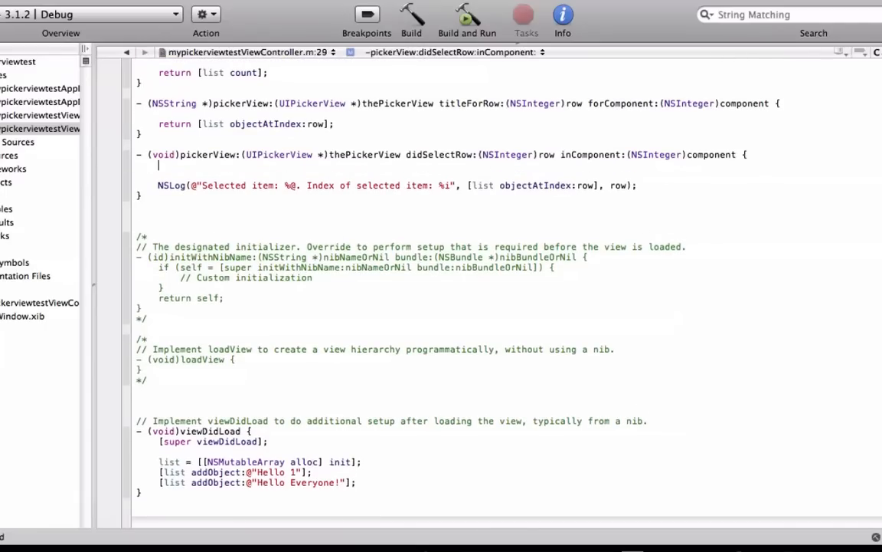
In didSelectRow, set textView.text to 'You Selected The first one th ethe picker view' for row 0
text(if (r)
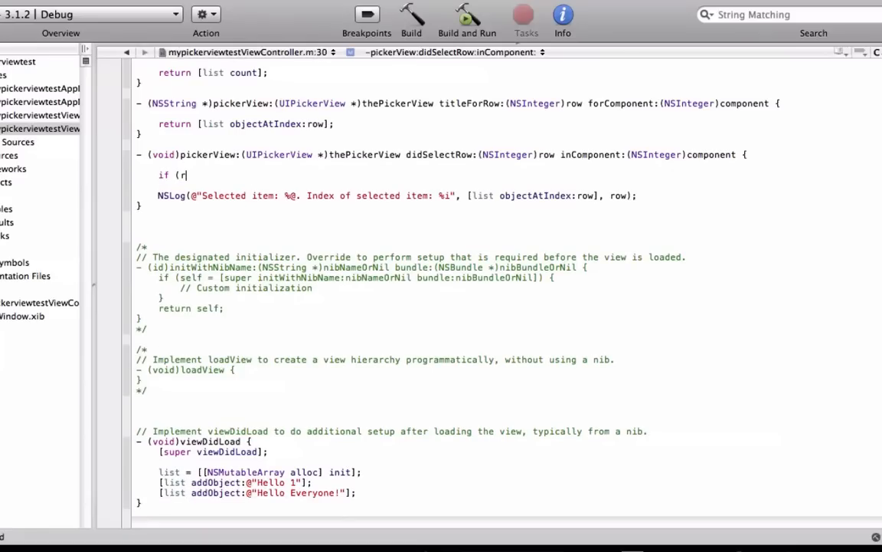
text(ow == 0) {)
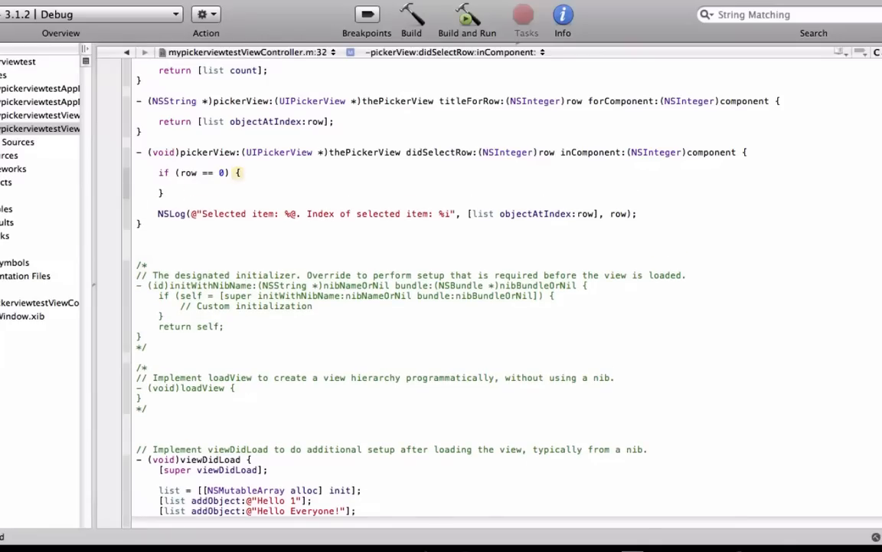
text(textView)
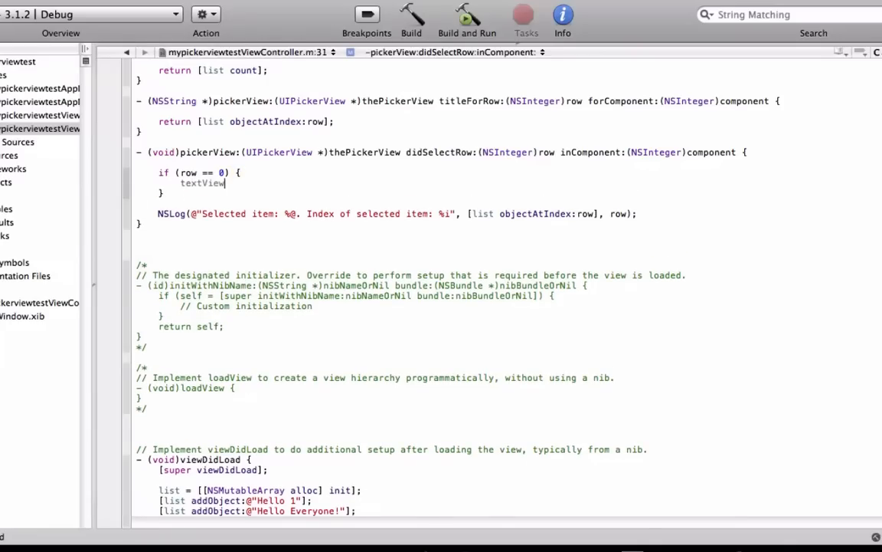
text(.text =)
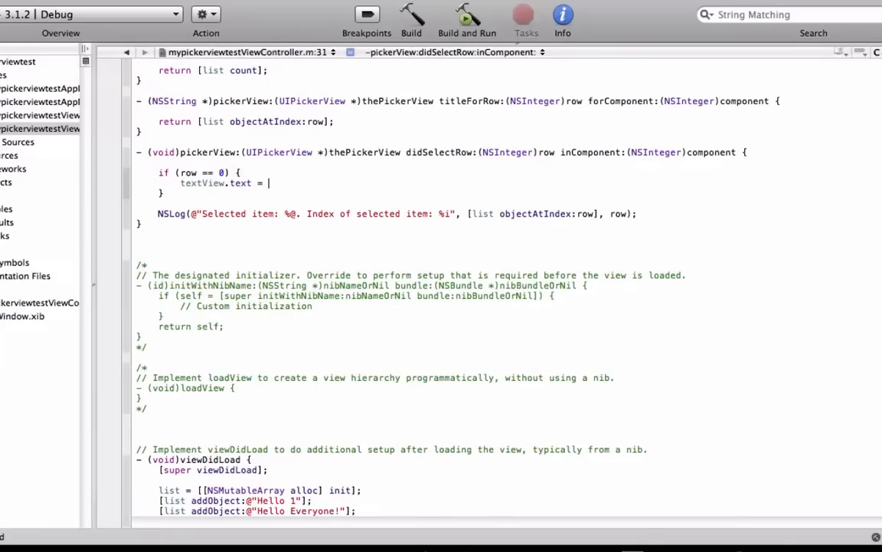
text(@"You e)
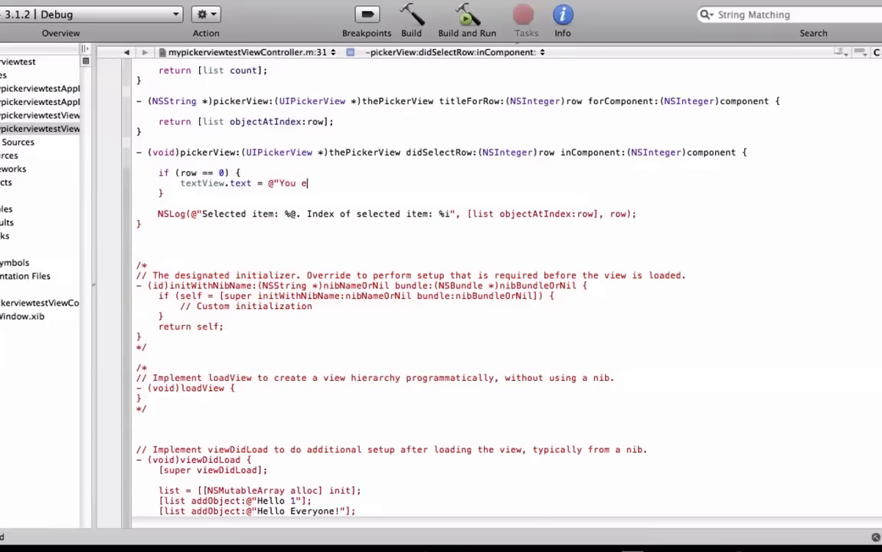
text(Selected)
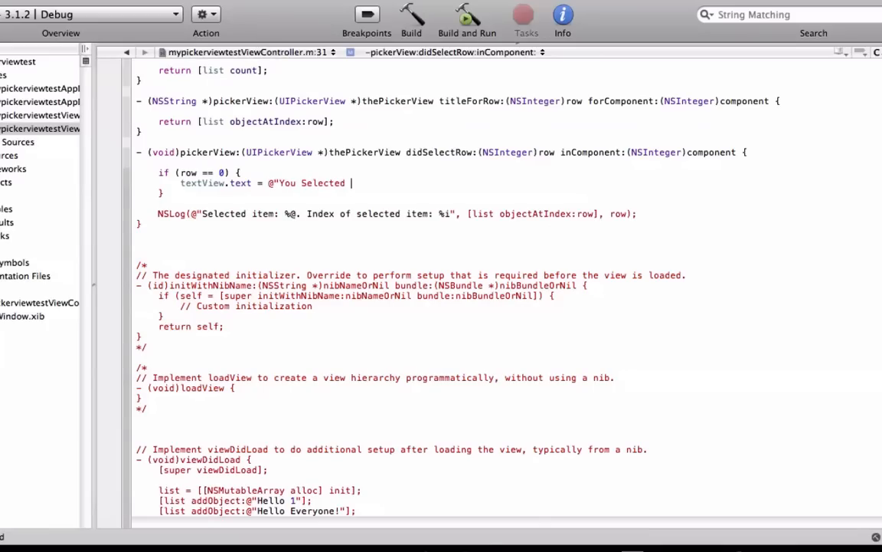
text(The first)
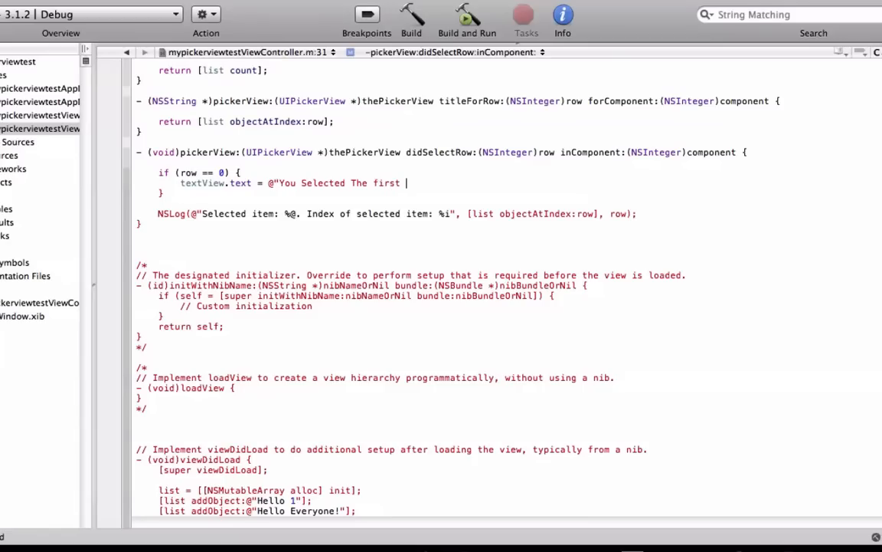
text(one th ethe picker)
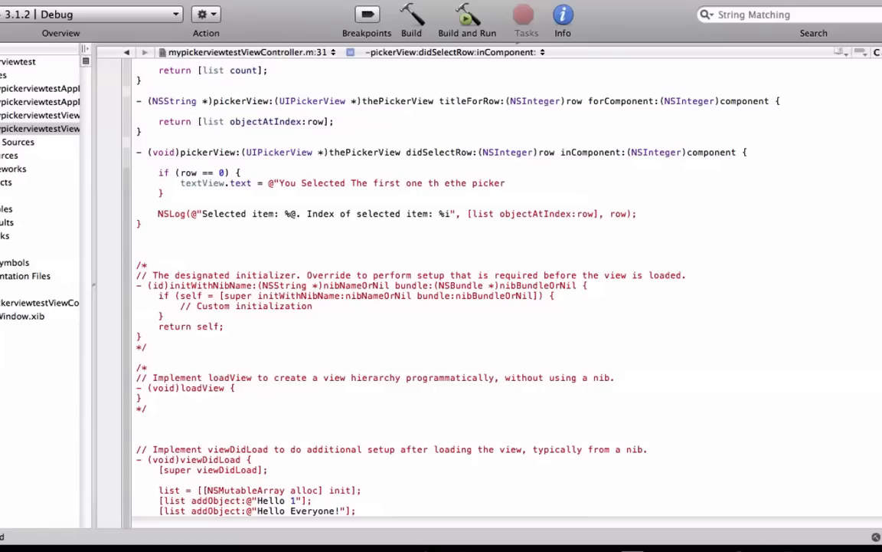
text(view";)
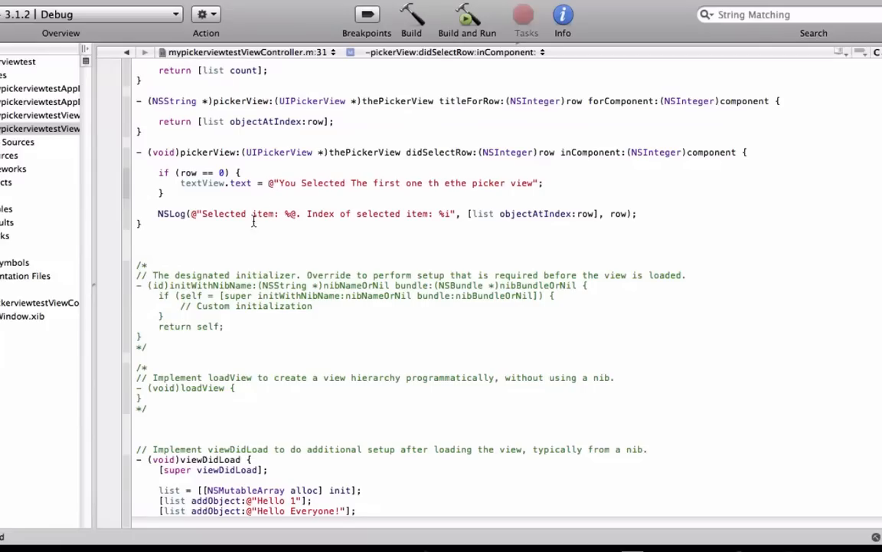
mouse_move(205, 193)
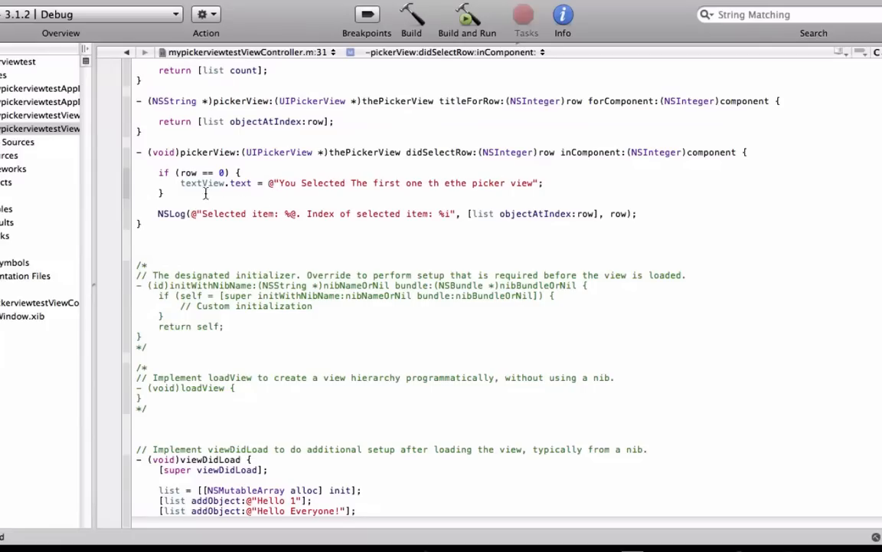
text(else {)
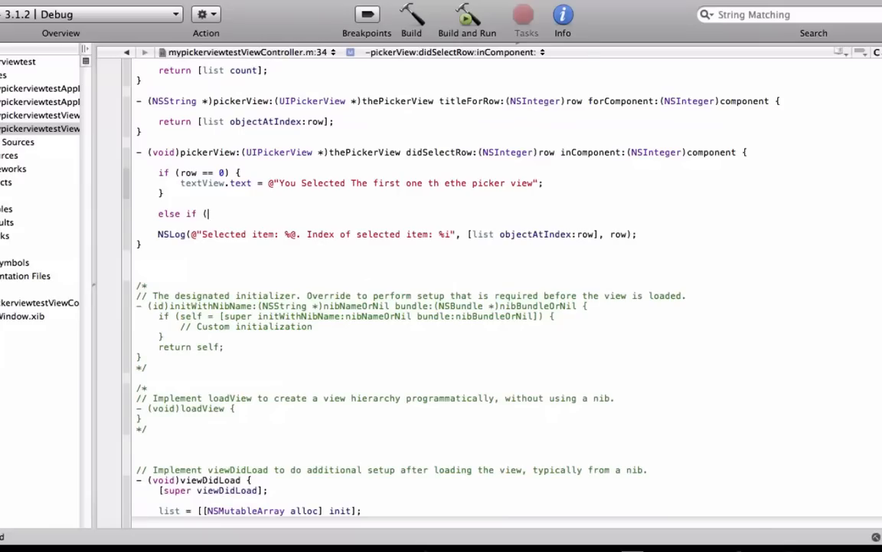
Add an else if (row == 1) branch setting textView.text to @"Hello!"
text(row ==)
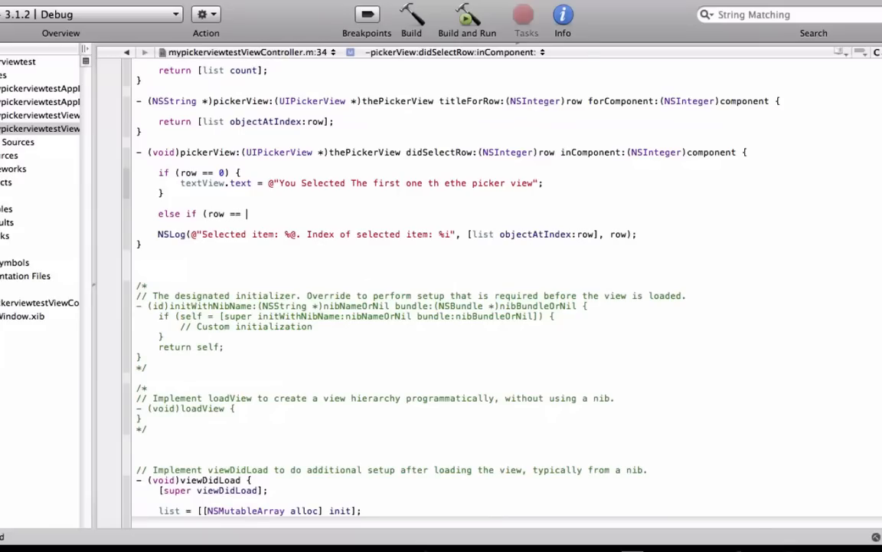
text(1) {)
text(}te)
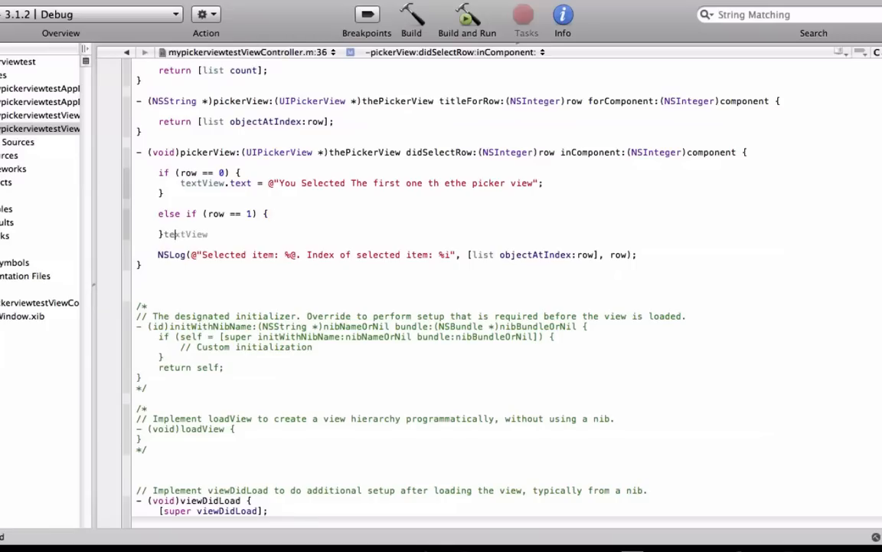
key(Backspace)
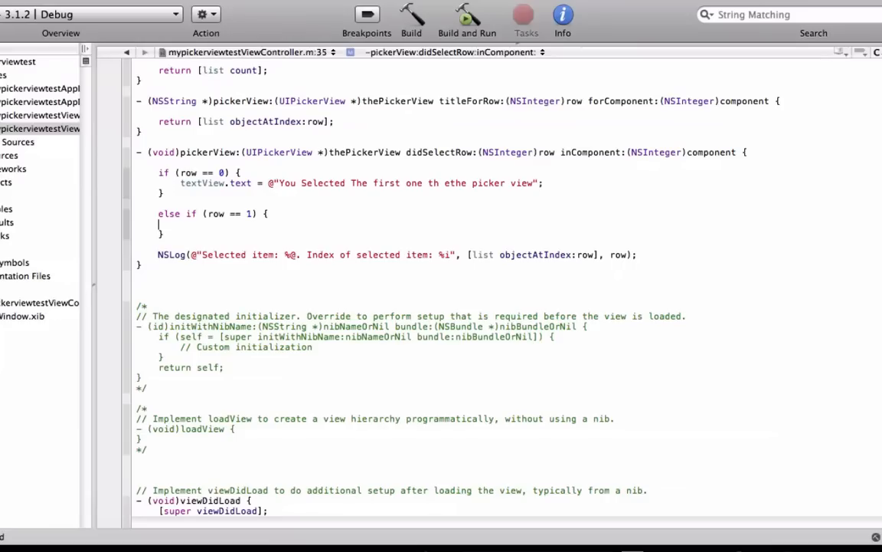
text(textView)
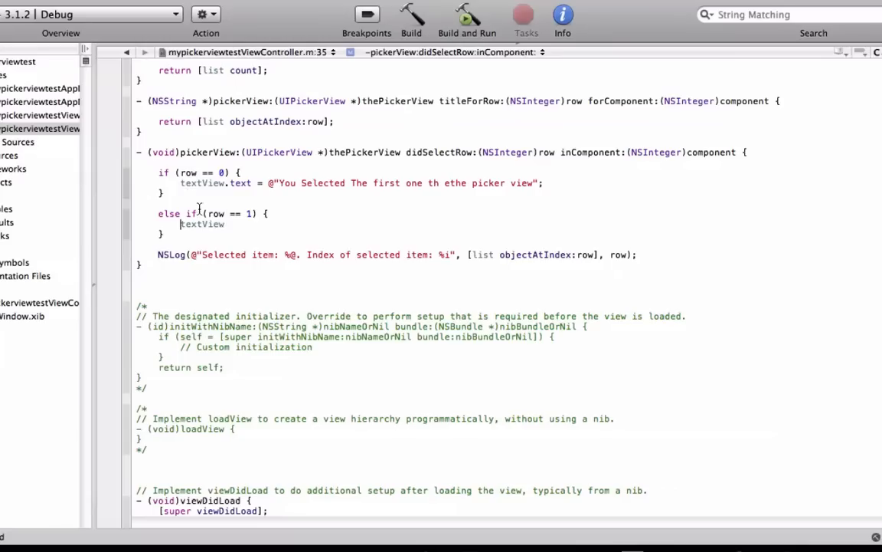
text(.)
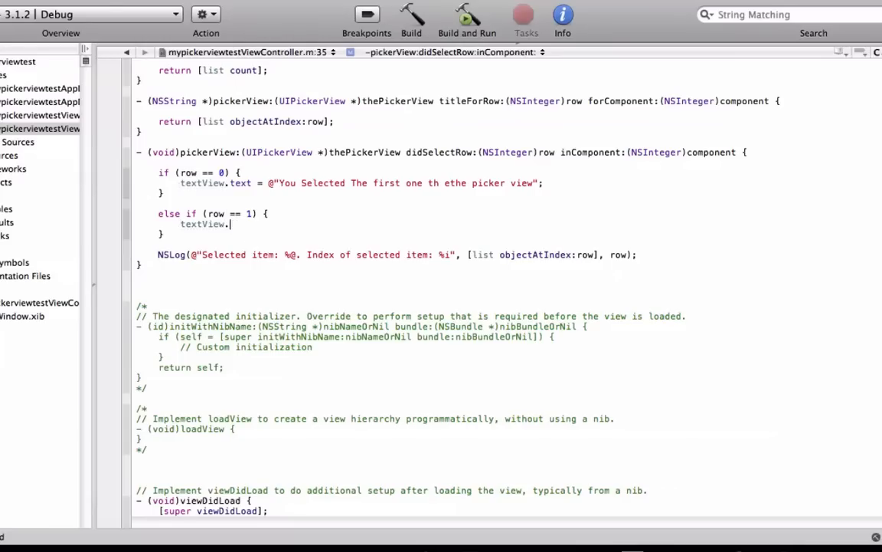
text(text)
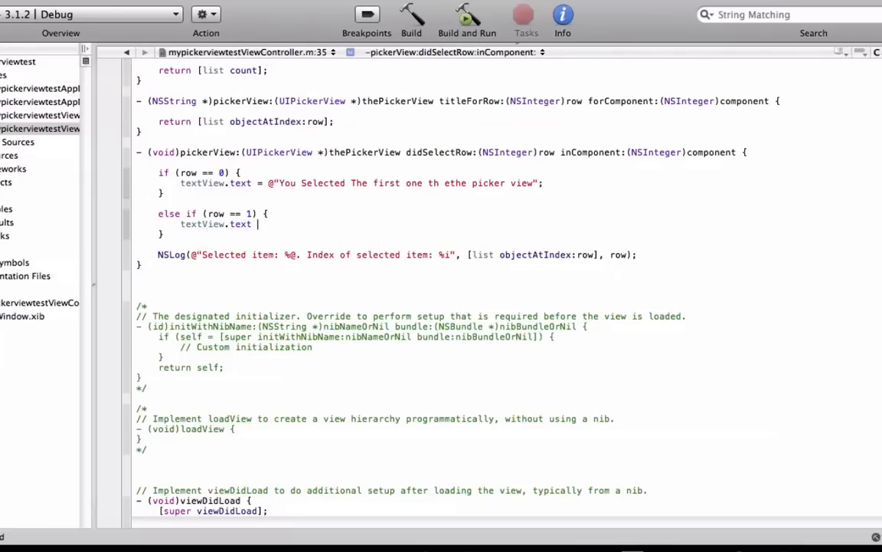
text(= @"H)
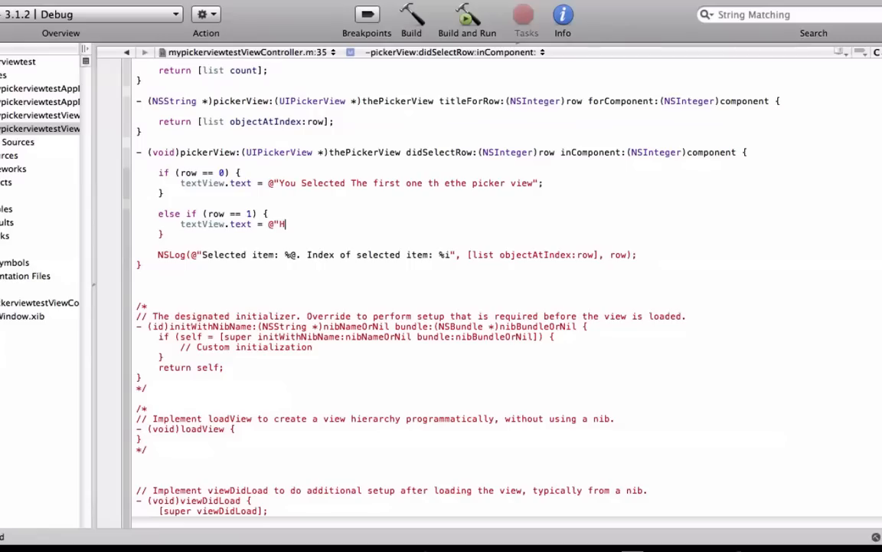
text(ello!";)
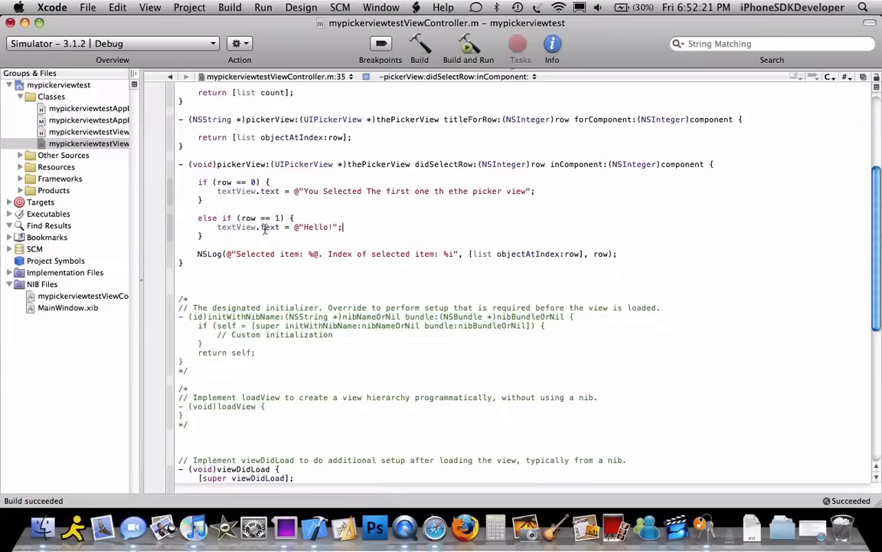
Build and run the app in the iPhone Simulator, saving all edited files first
click(468, 44)
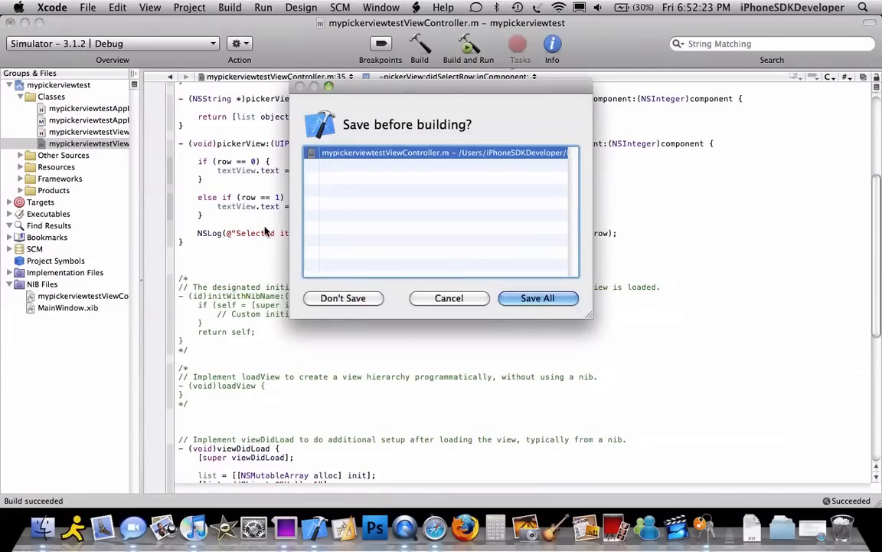
click(537, 298)
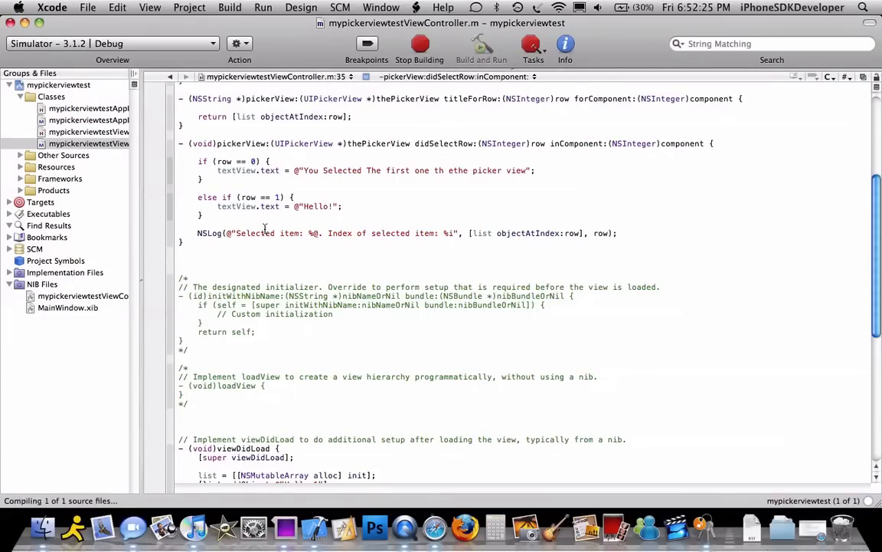
click(481, 44)
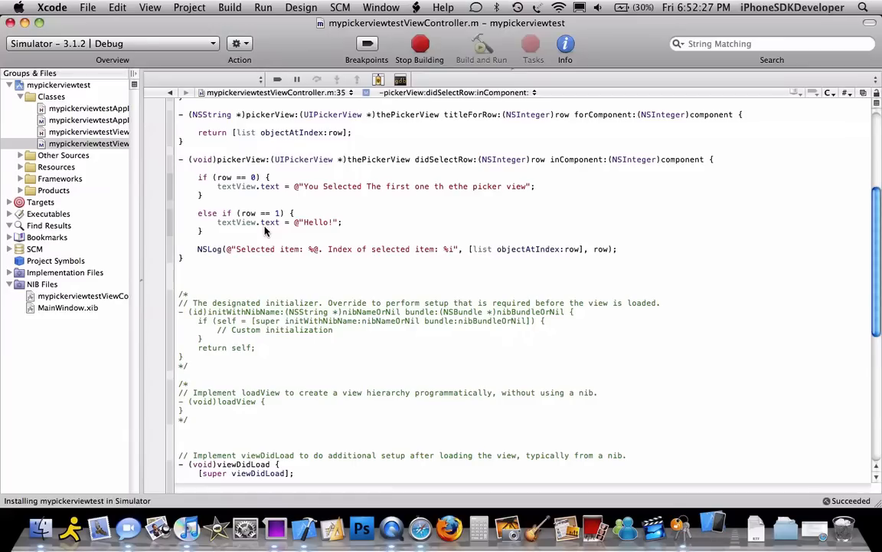
click(481, 44)
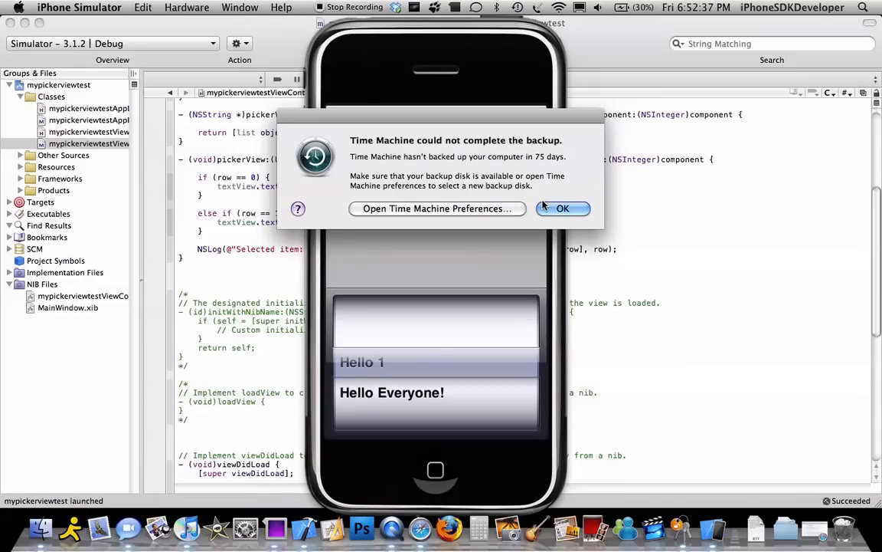
Dismiss the Time Machine backup failure alert in the Simulator
click(562, 209)
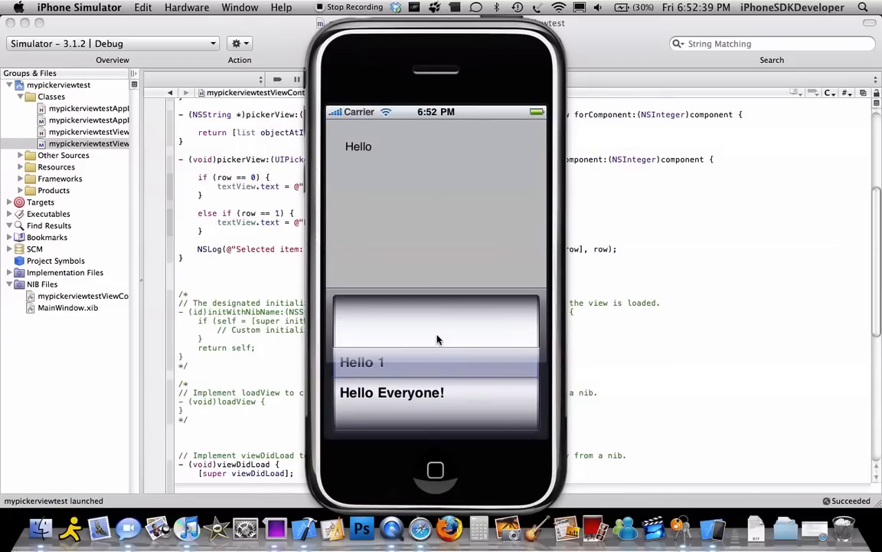
mouse_move(342, 310)
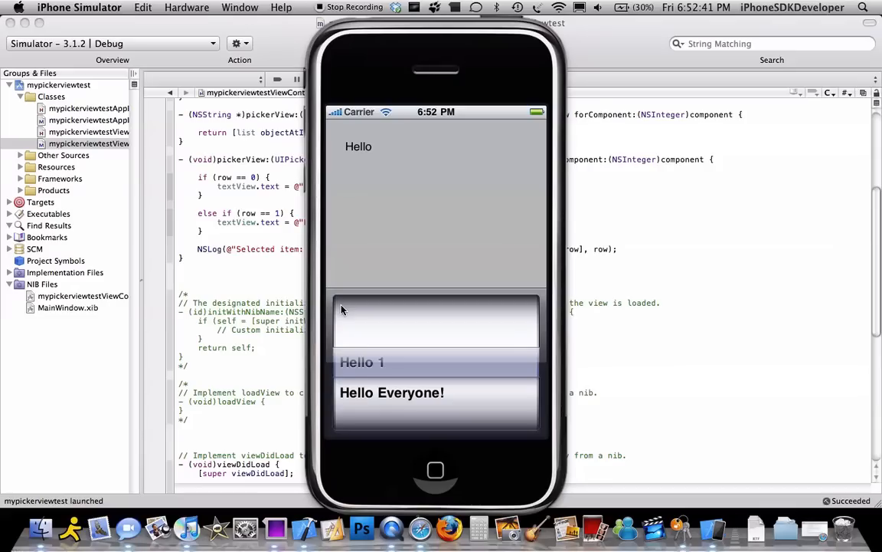
mouse_move(333, 169)
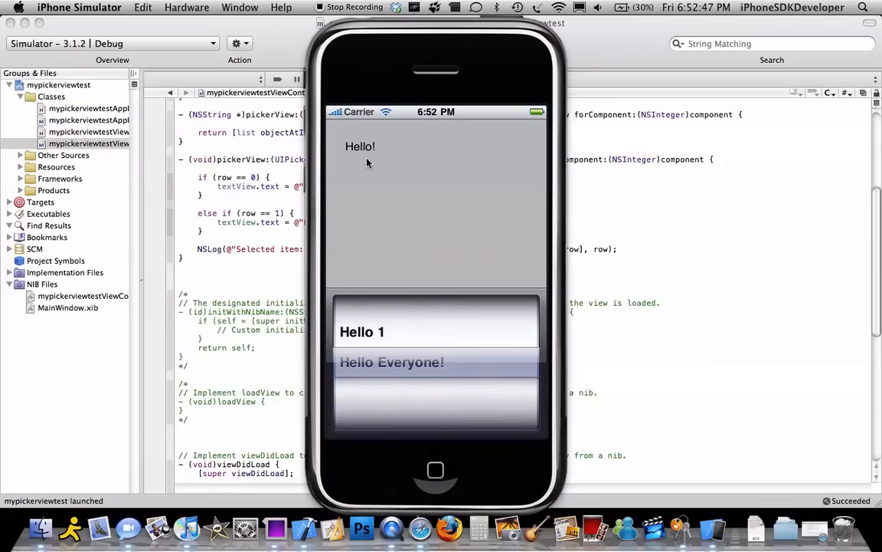
mouse_move(368, 332)
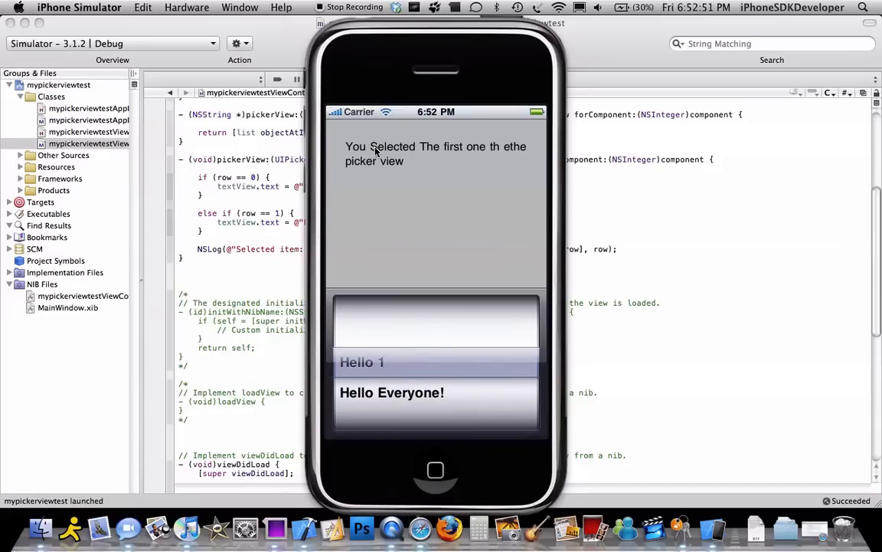
mouse_move(490, 158)
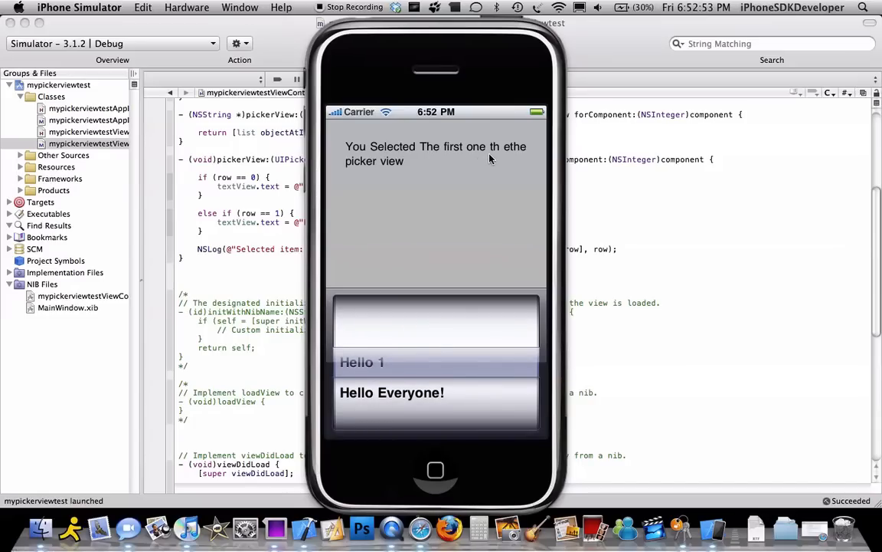
mouse_move(499, 152)
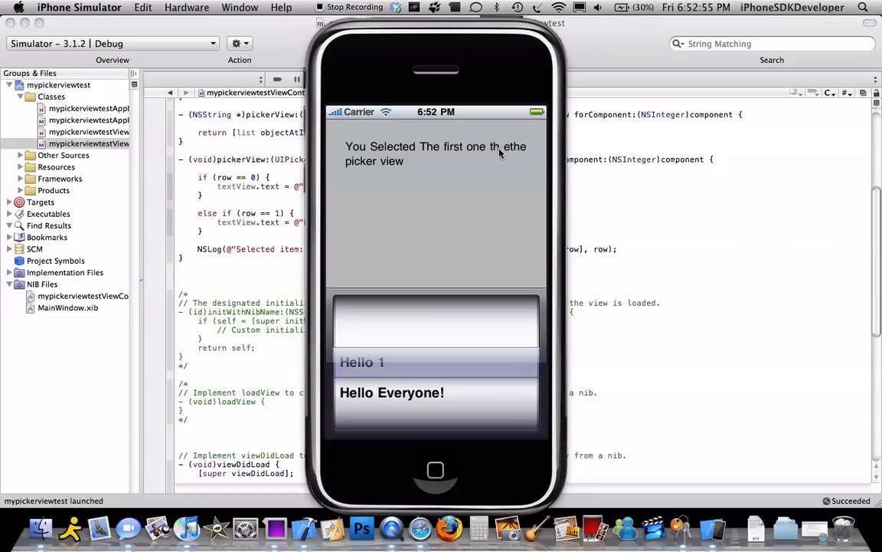
mouse_move(325, 29)
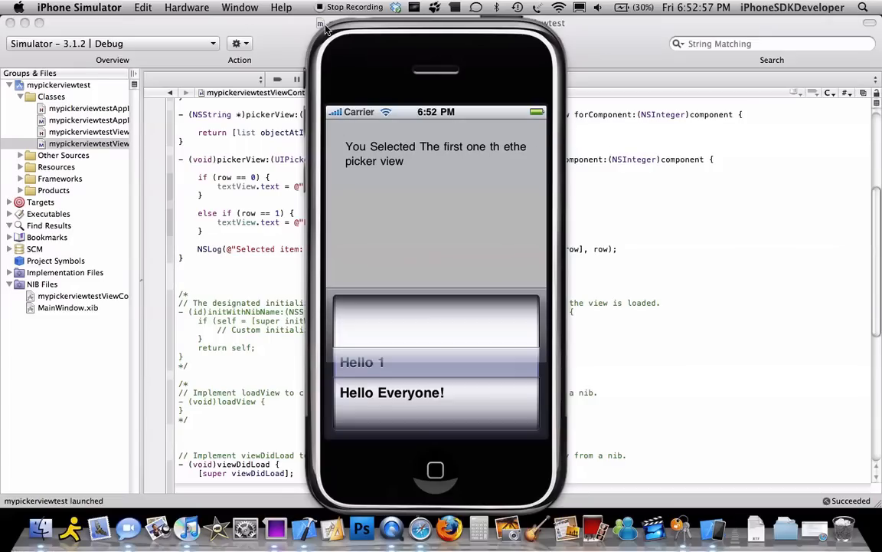